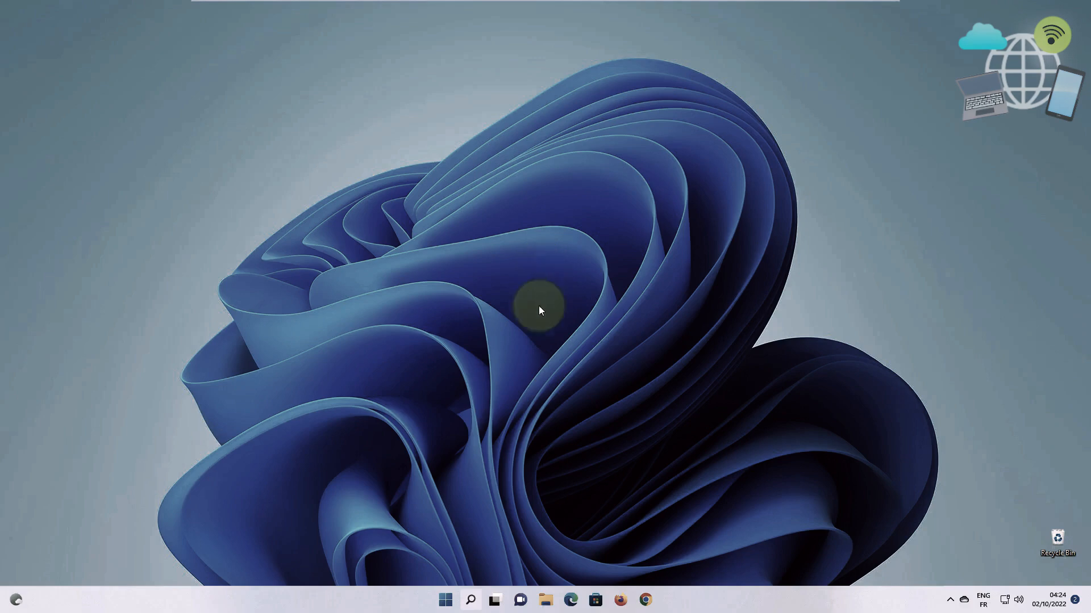
Reach Privacy & security > Microphone in Settings and switch on Microphone access for the device.
left_click(446, 599)
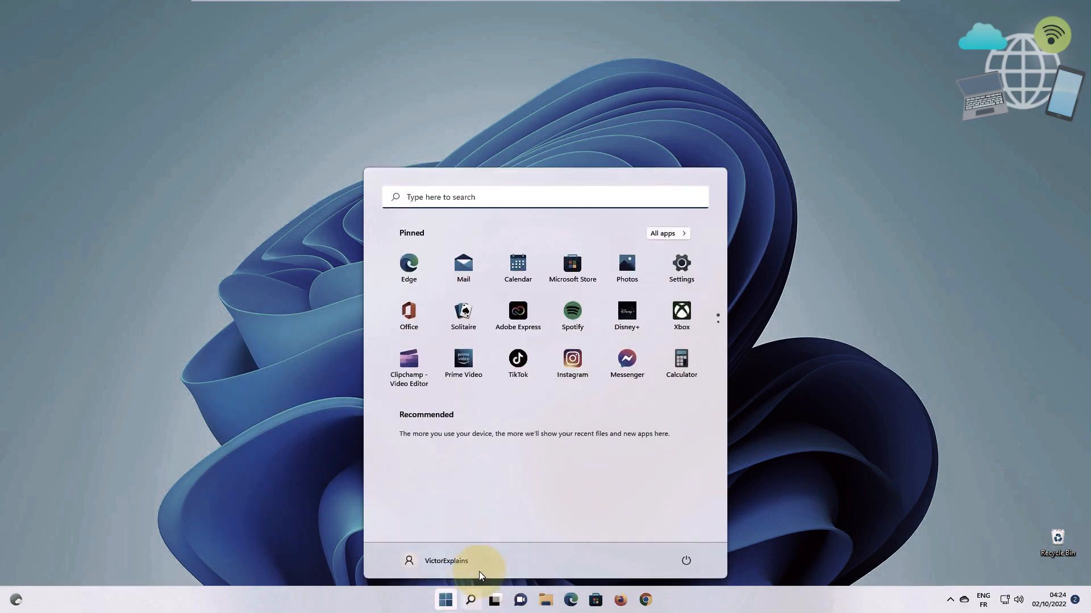
mouse_move(680, 268)
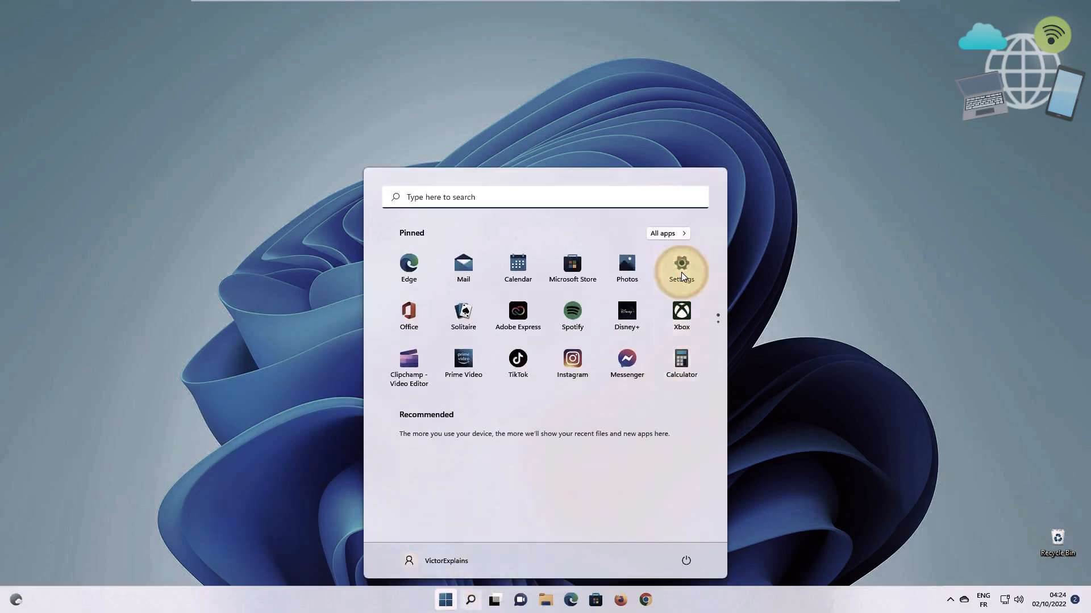
left_click(680, 269)
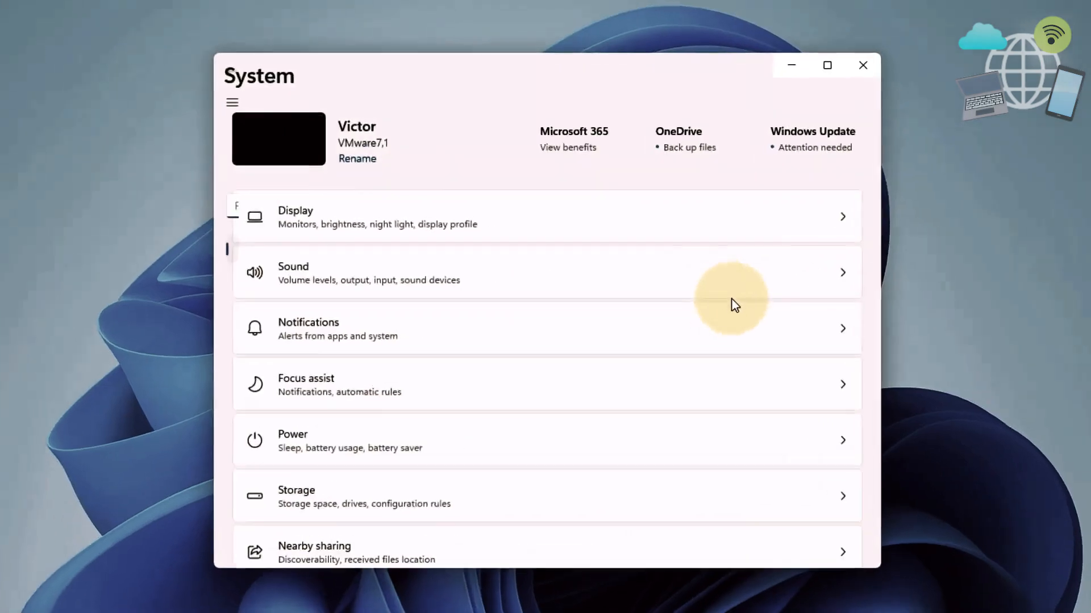
left_click(232, 102)
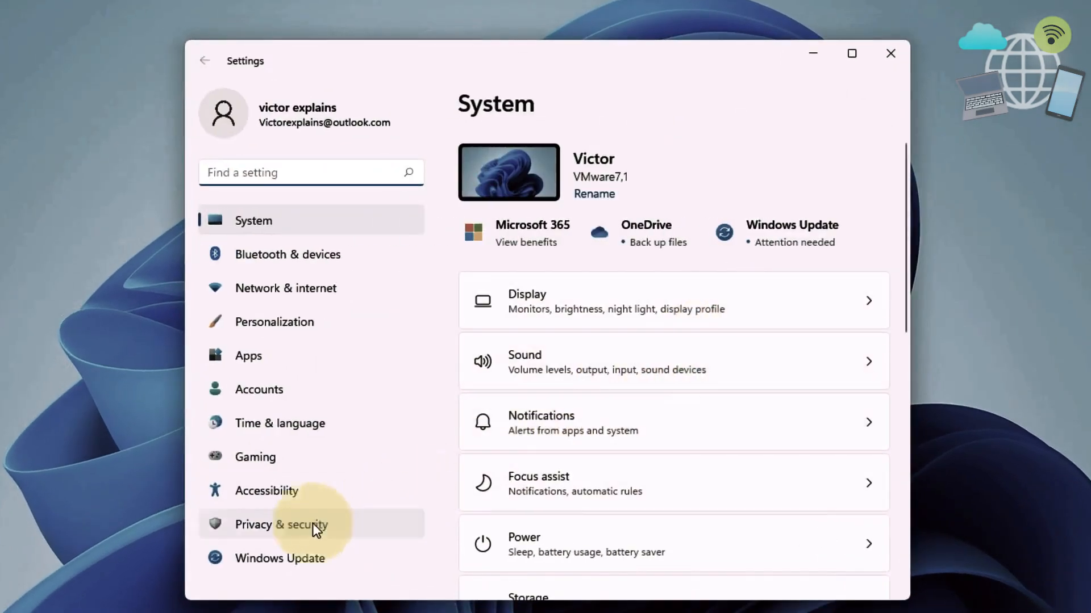
left_click(280, 525)
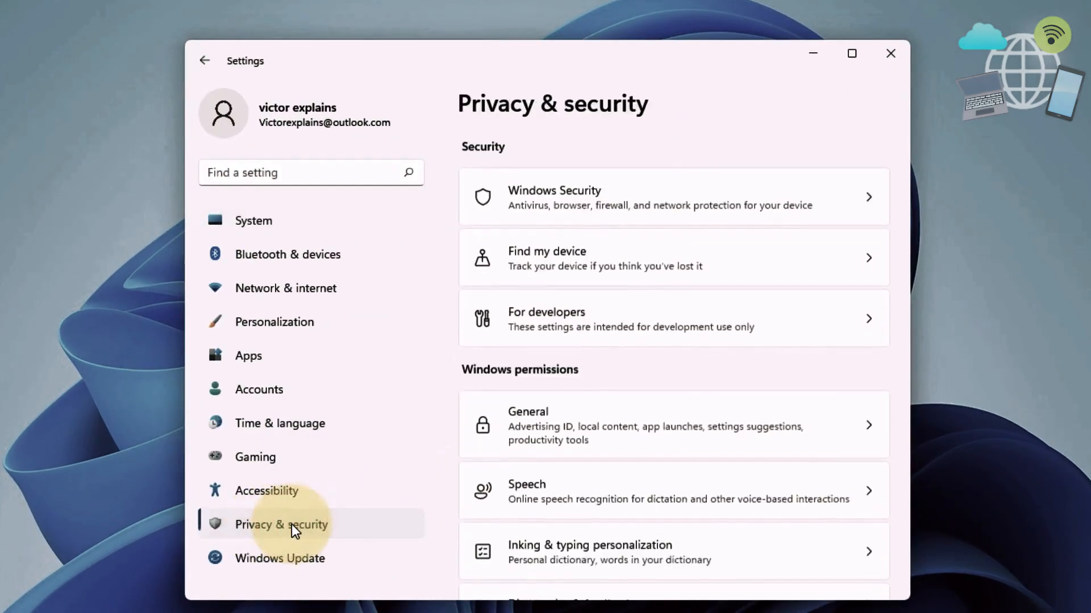
scroll("down", 3)
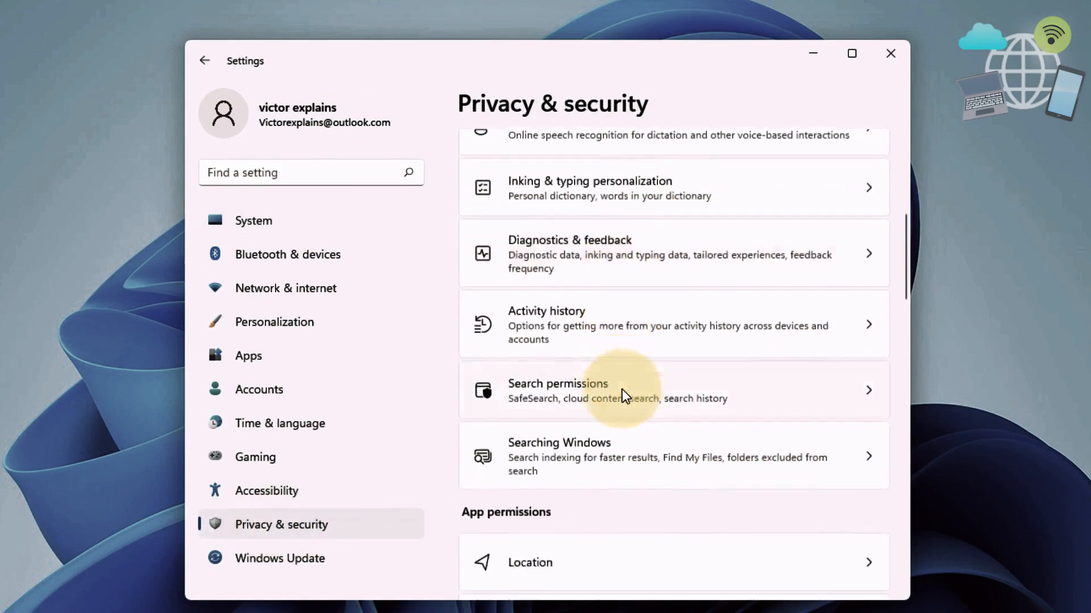
scroll("down", 3)
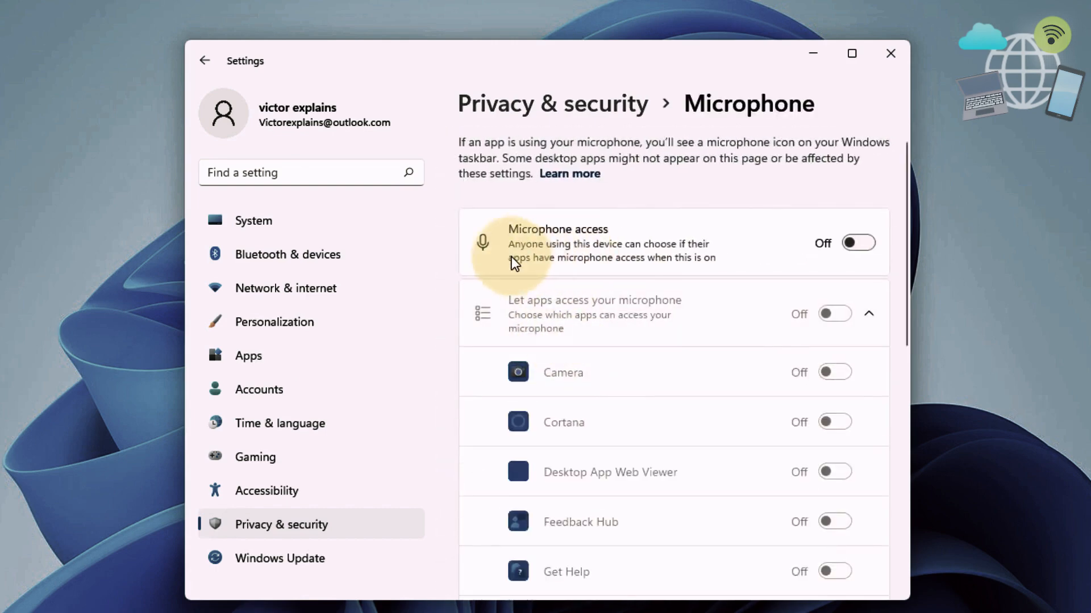
left_click(858, 243)
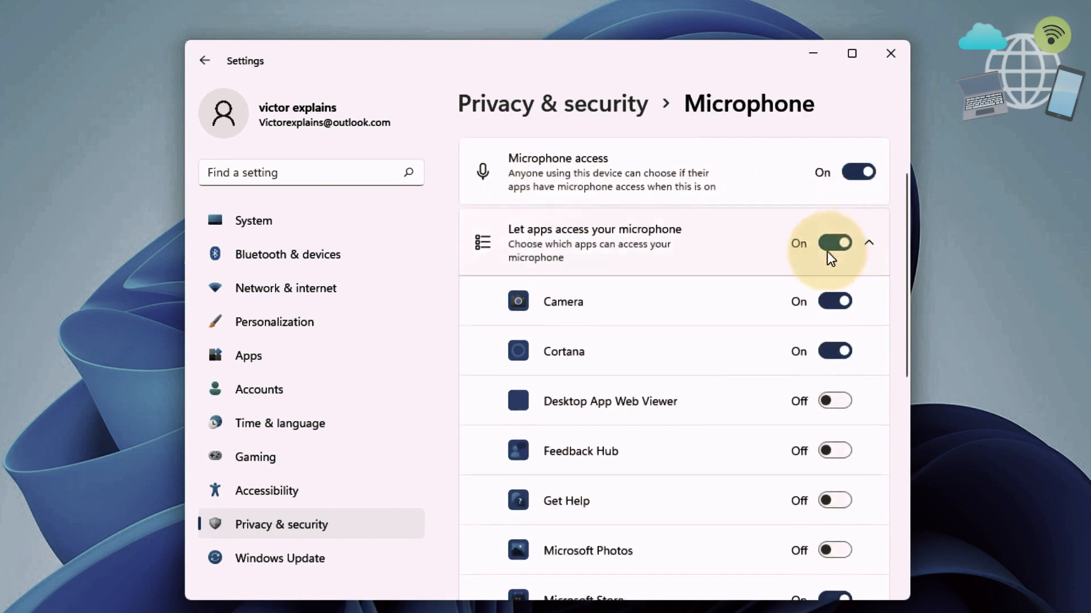
Toggle desktop apps' microphone access off and back on so it ends enabled.
scroll("down", 3)
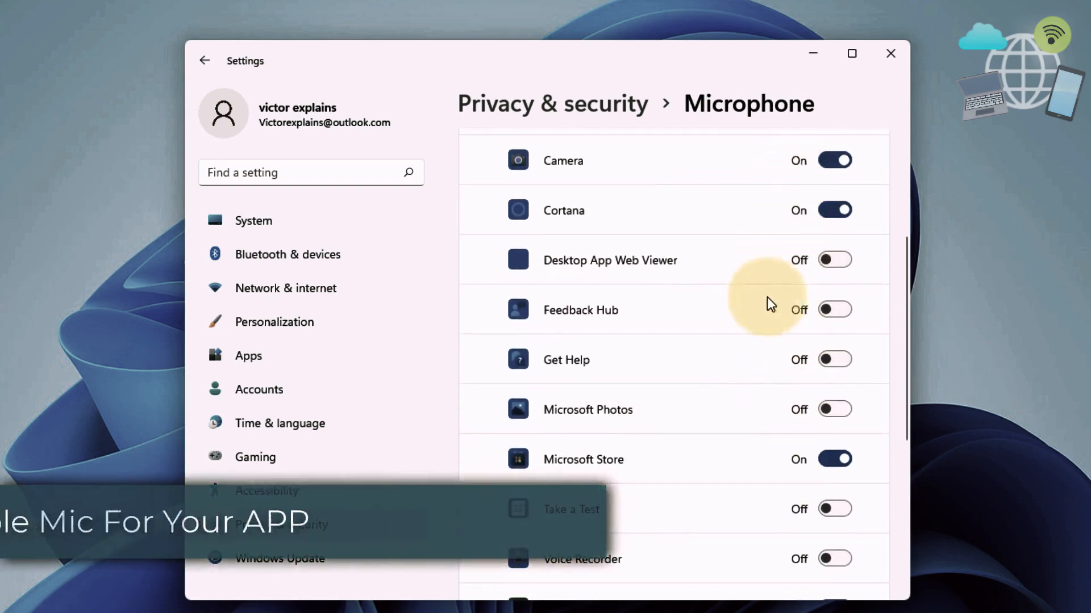
scroll("down", 3)
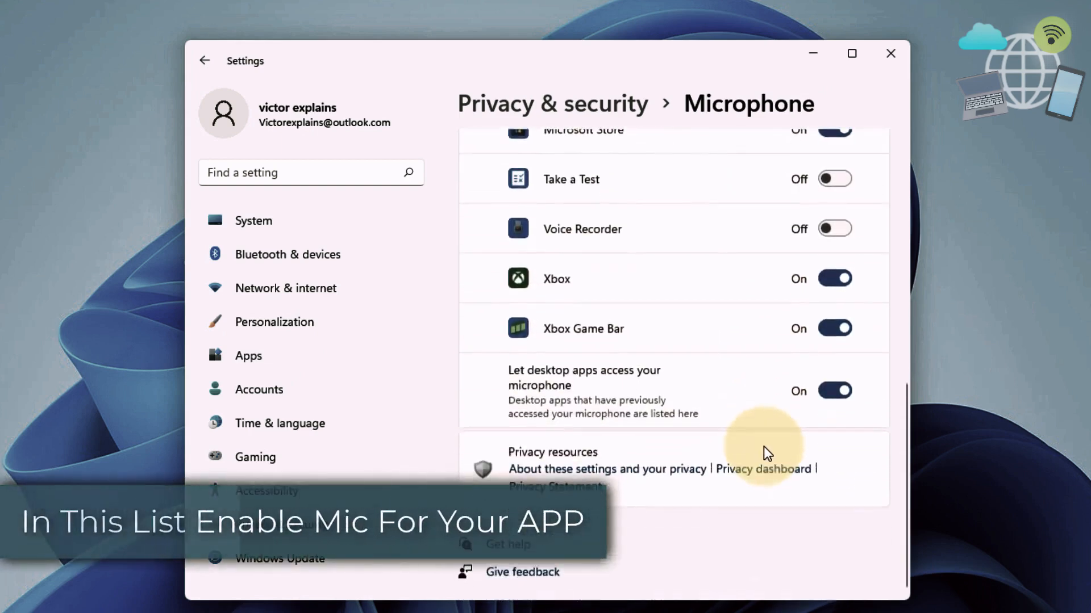
left_click(834, 390)
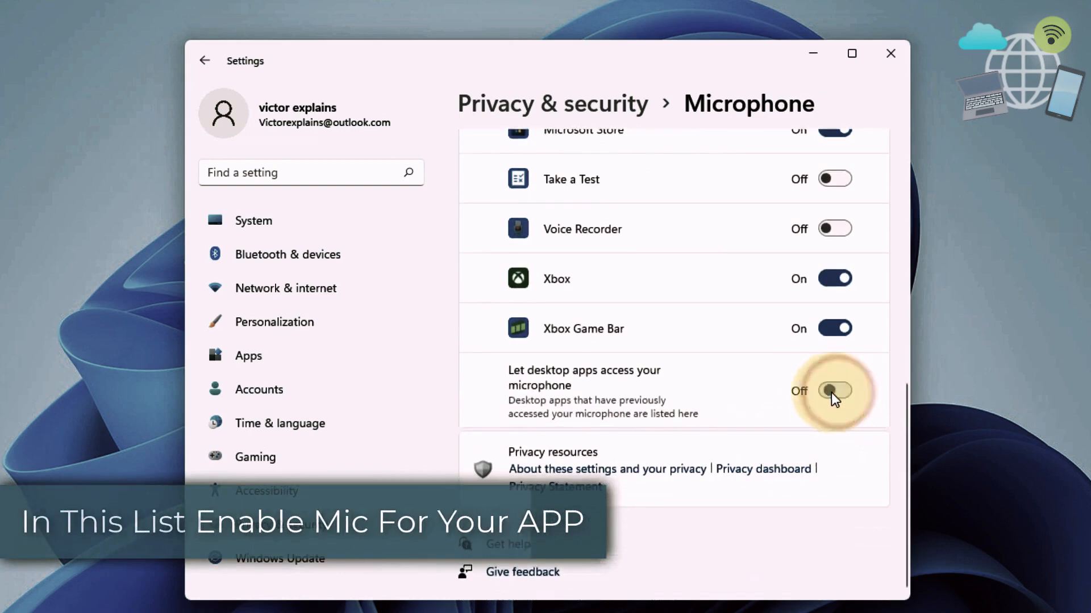
left_click(834, 390)
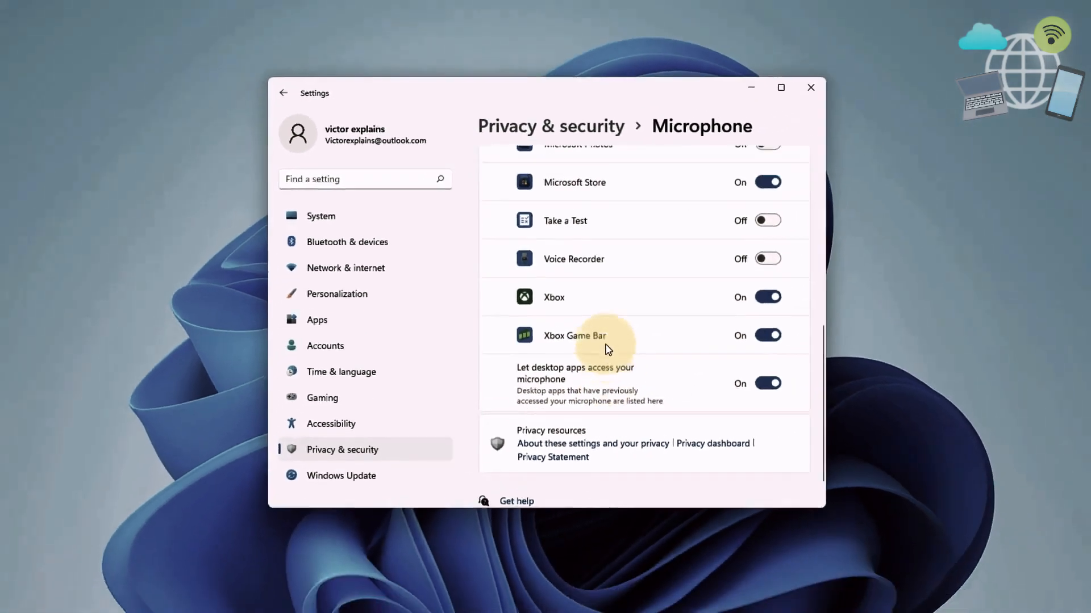
Search for 'control panel', launch it and set View by to Large icons.
left_click(810, 88)
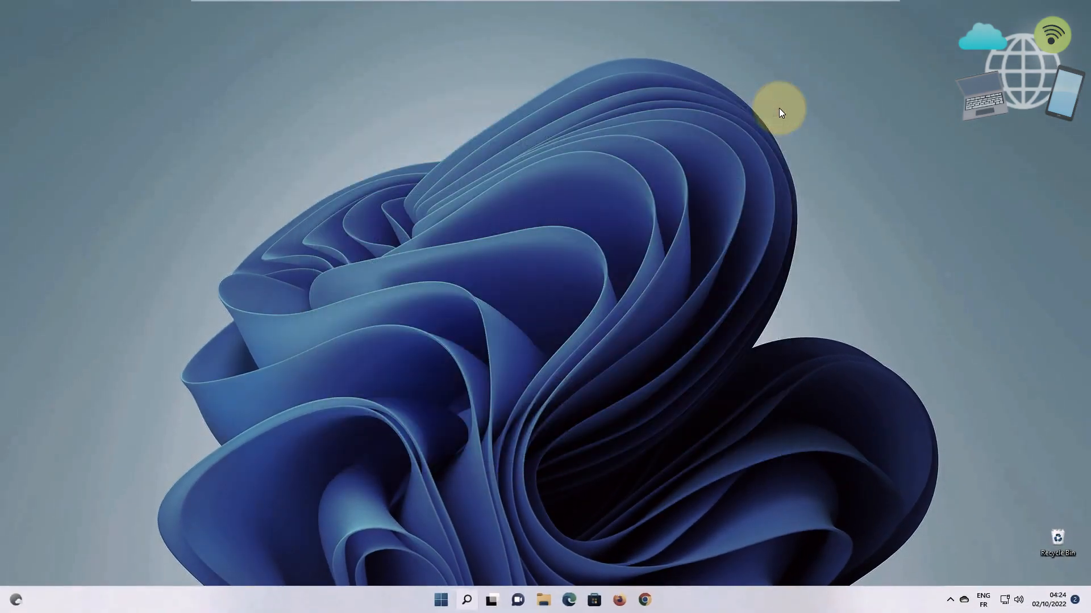
mouse_move(476, 594)
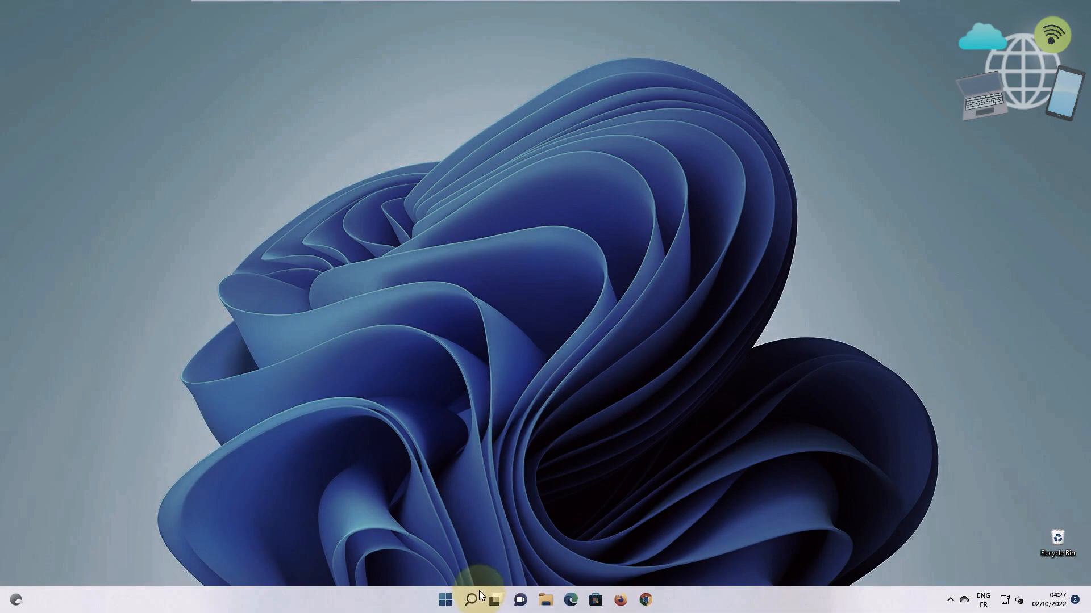
left_click(471, 598)
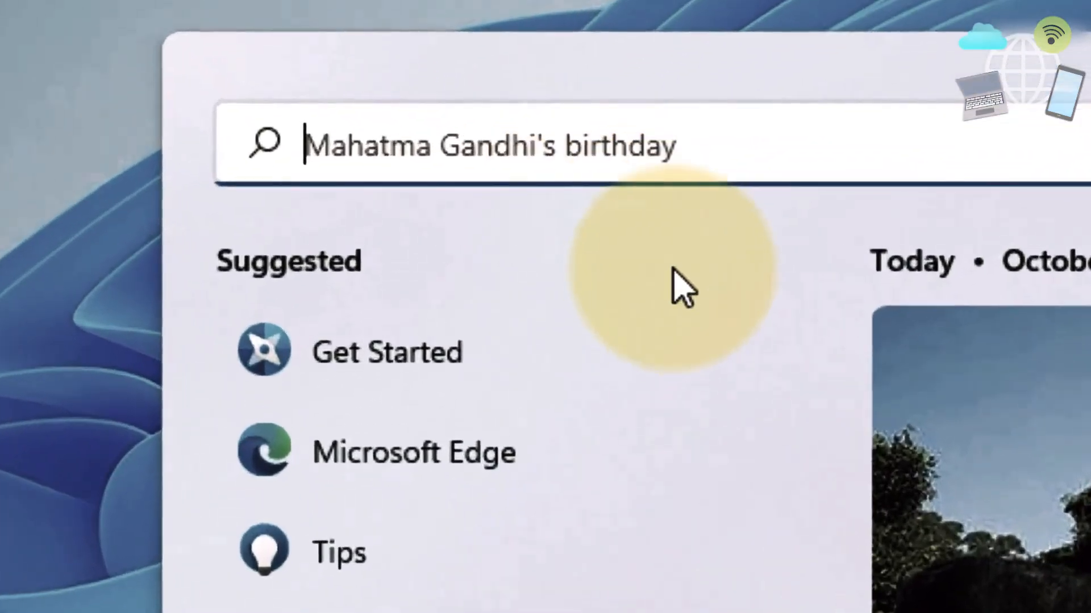
type("control")
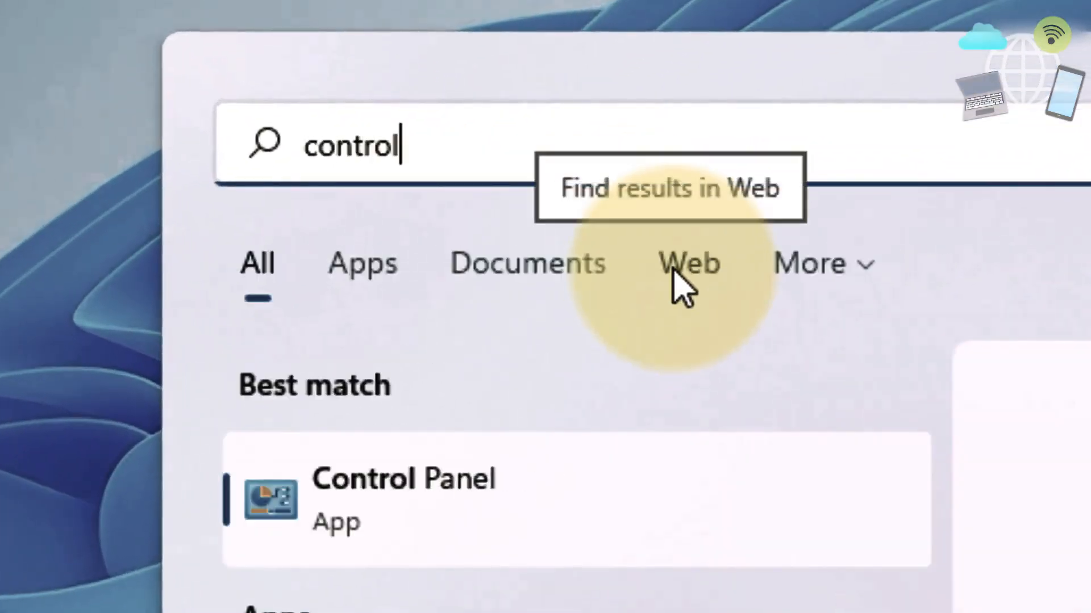
type("panel")
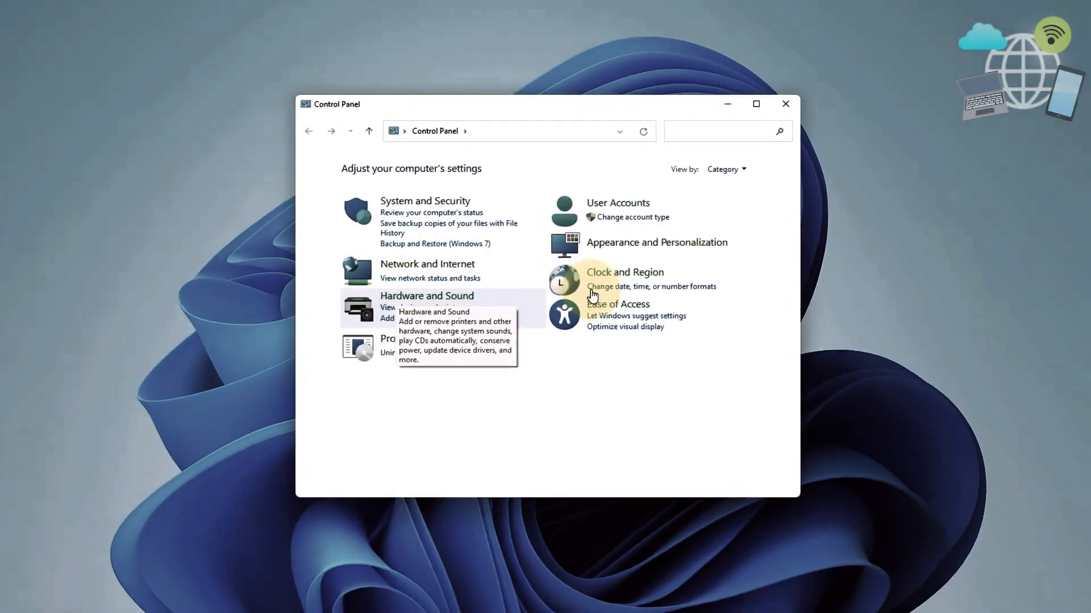
left_click(726, 169)
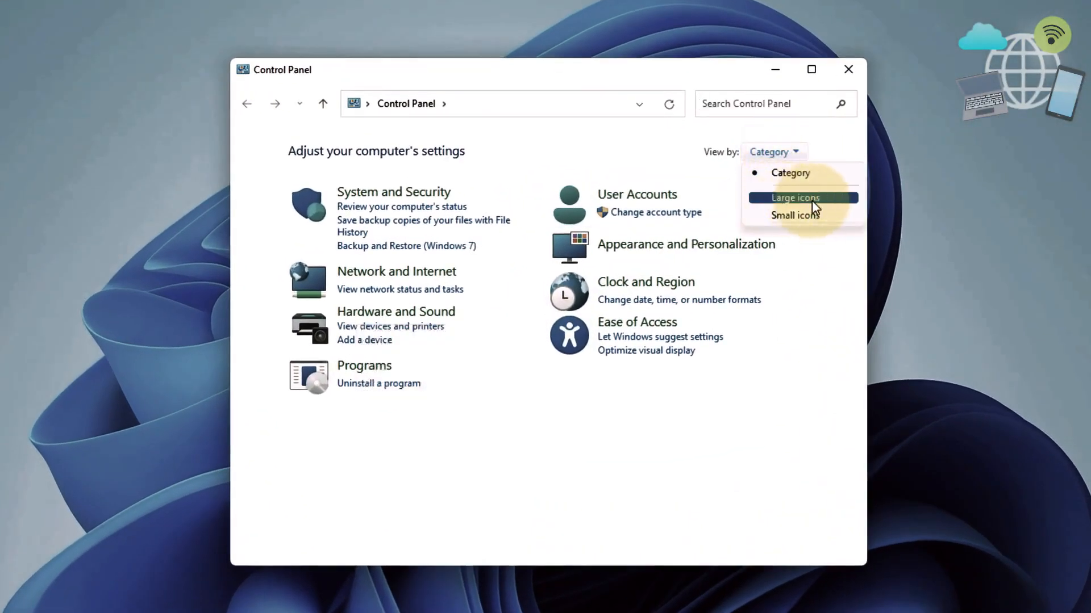
left_click(794, 197)
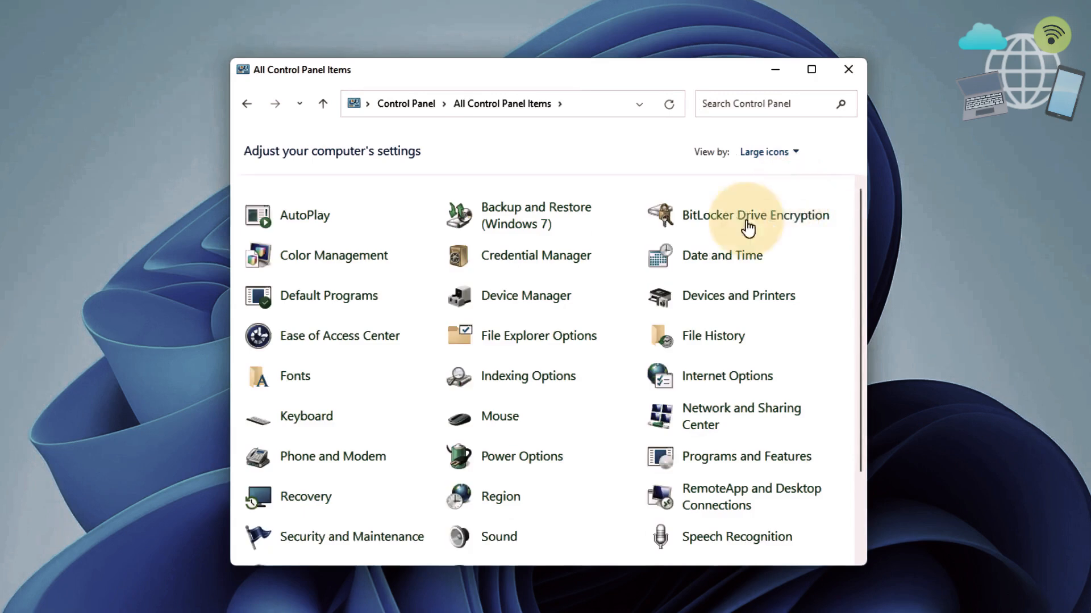
scroll("down", 3)
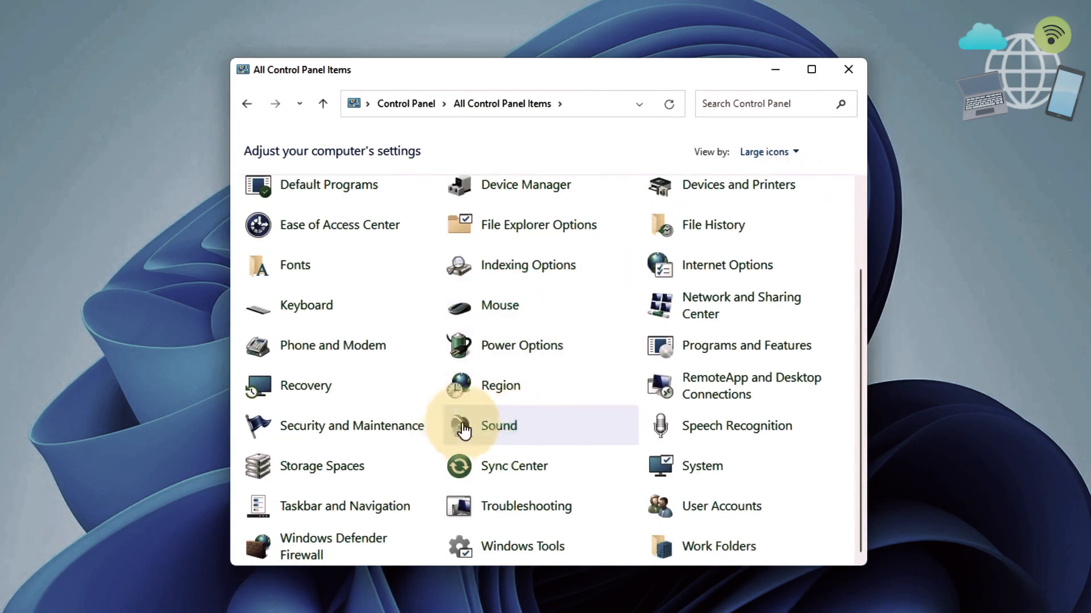
mouse_move(497, 426)
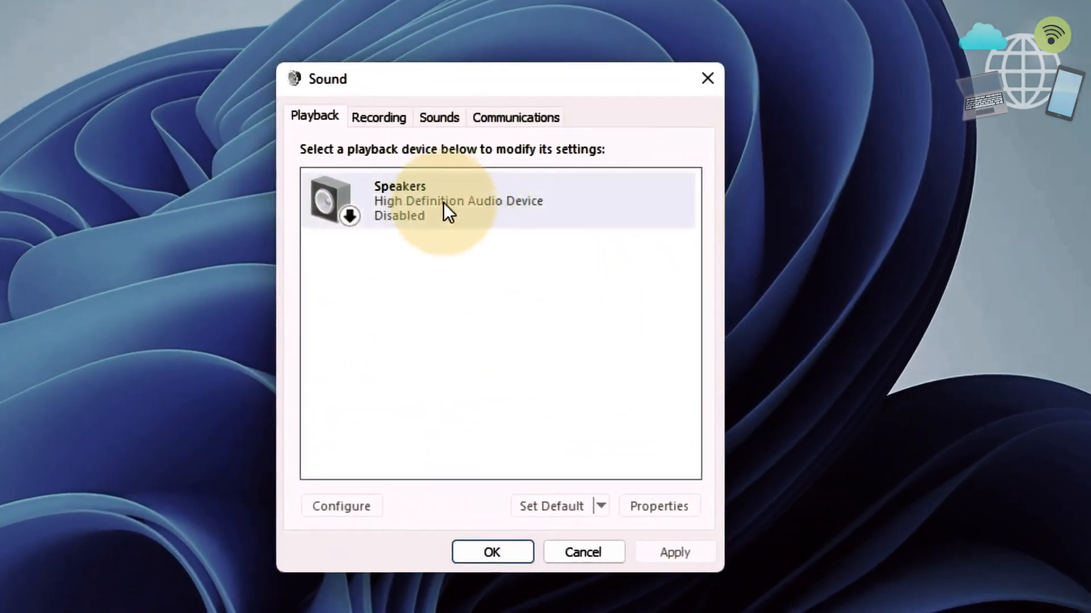
Enable the Speakers device from its properties, check its Levels are at 100 and confirm with OK.
left_click(657, 506)
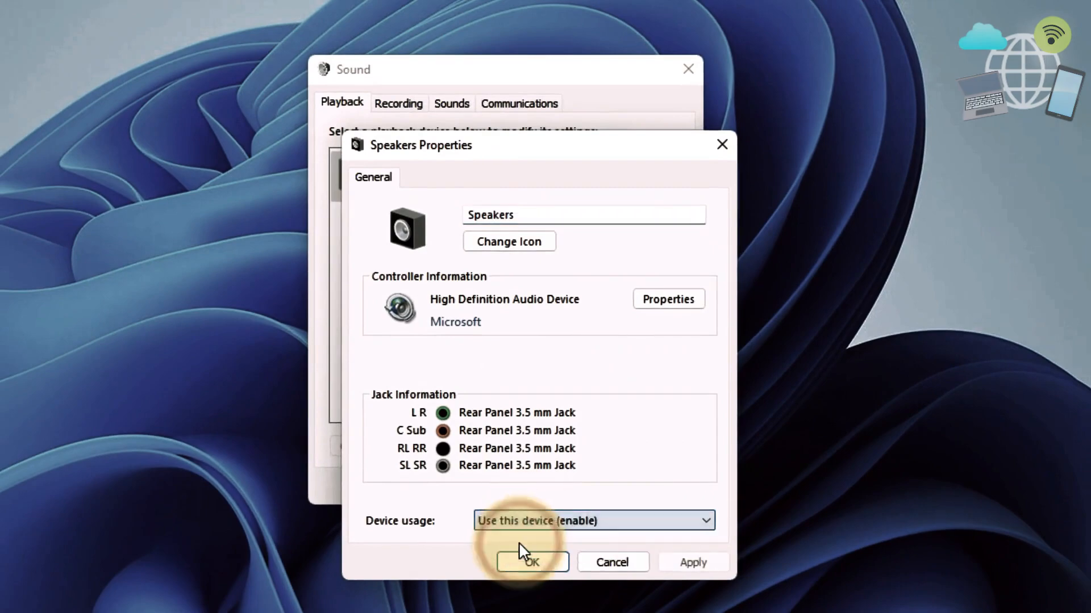
mouse_move(664, 580)
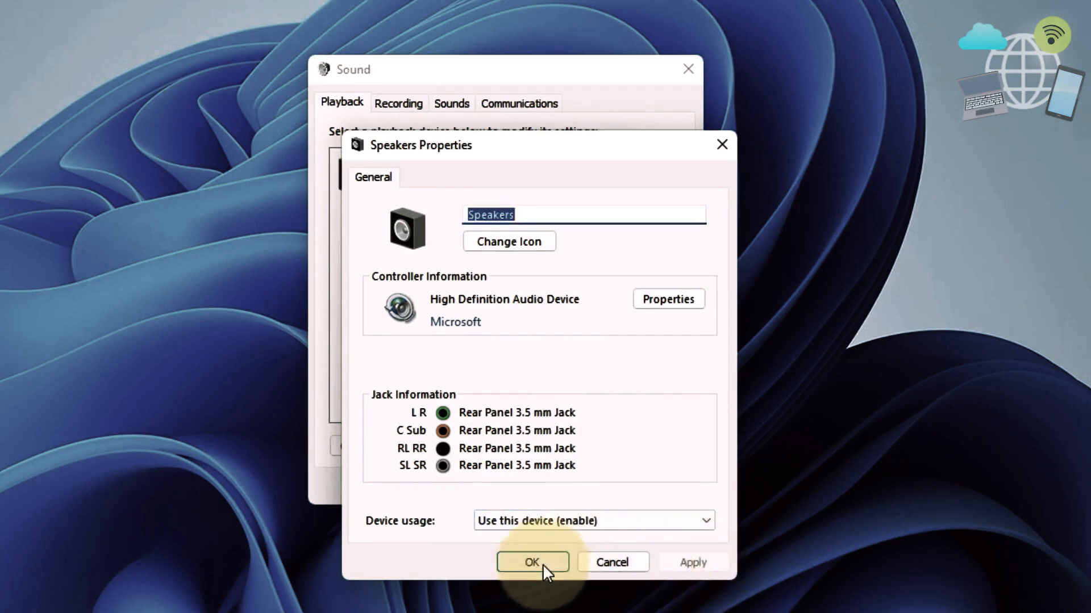
left_click(531, 562)
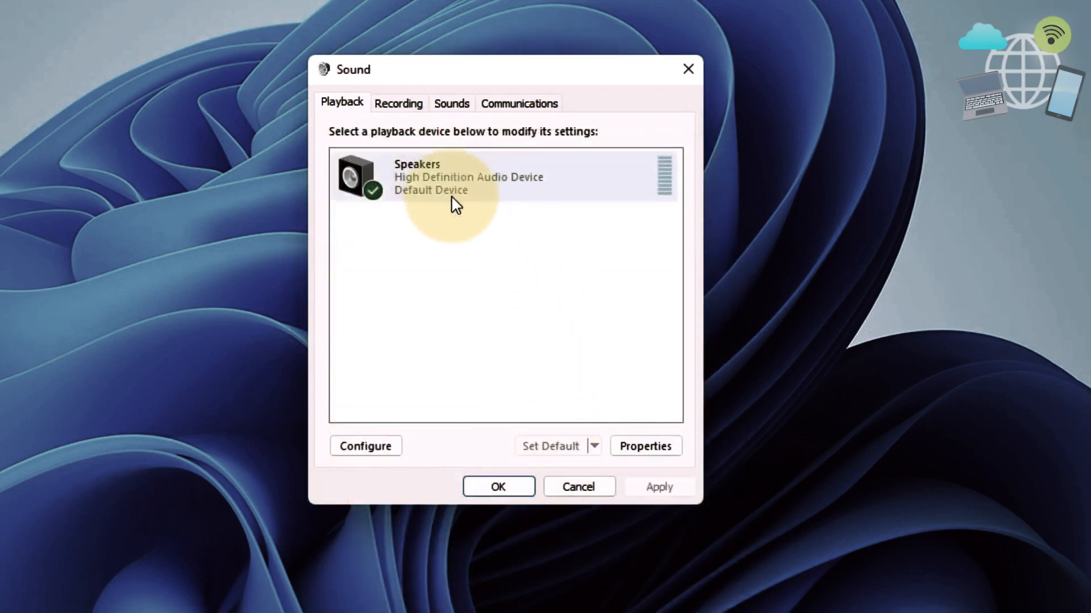
left_click(644, 445)
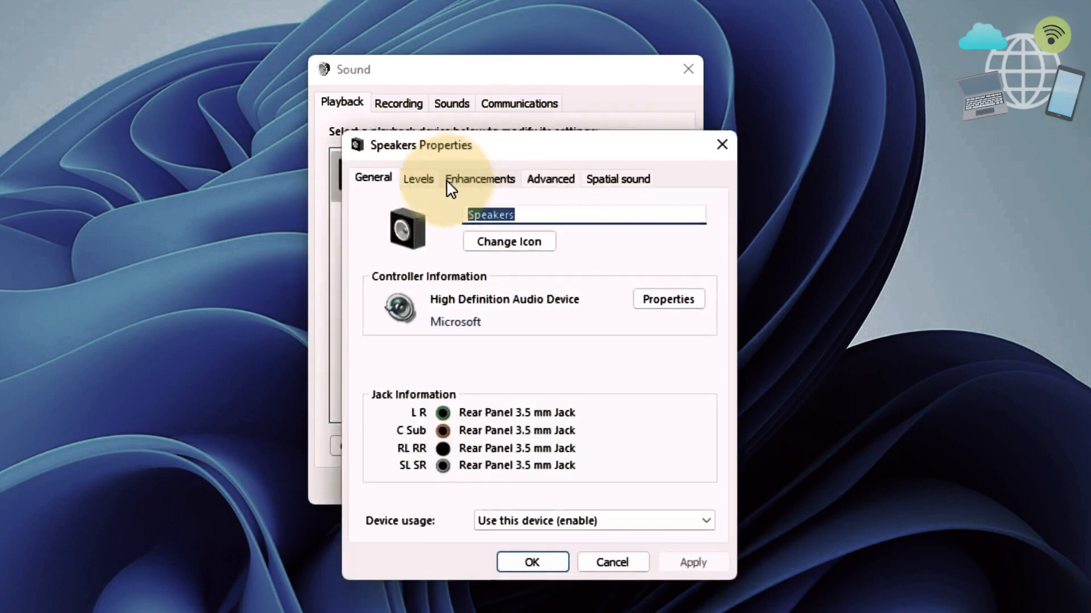
left_click(418, 178)
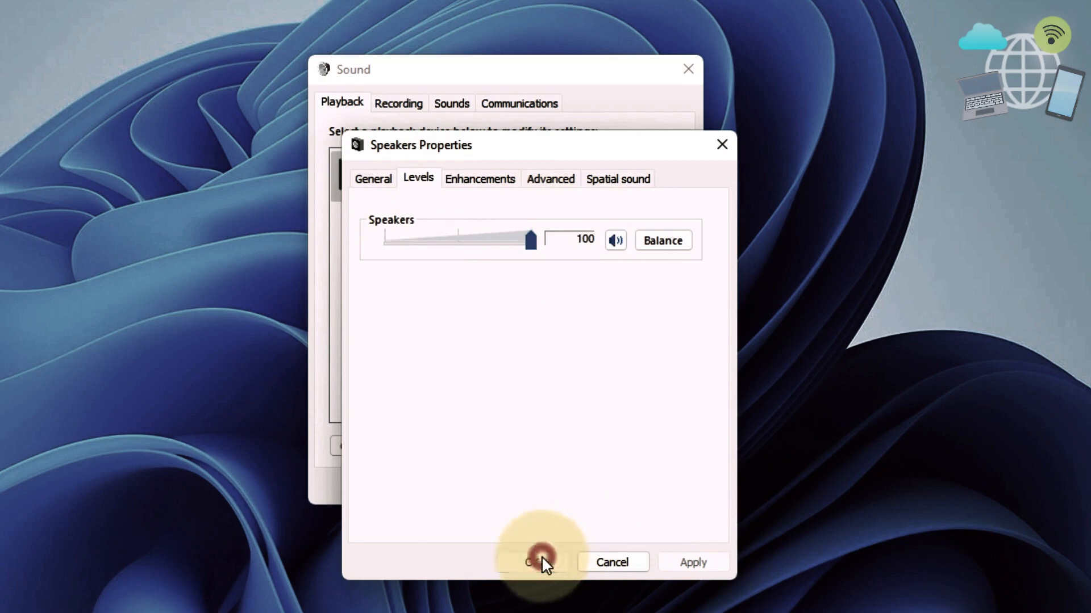
left_click(538, 562)
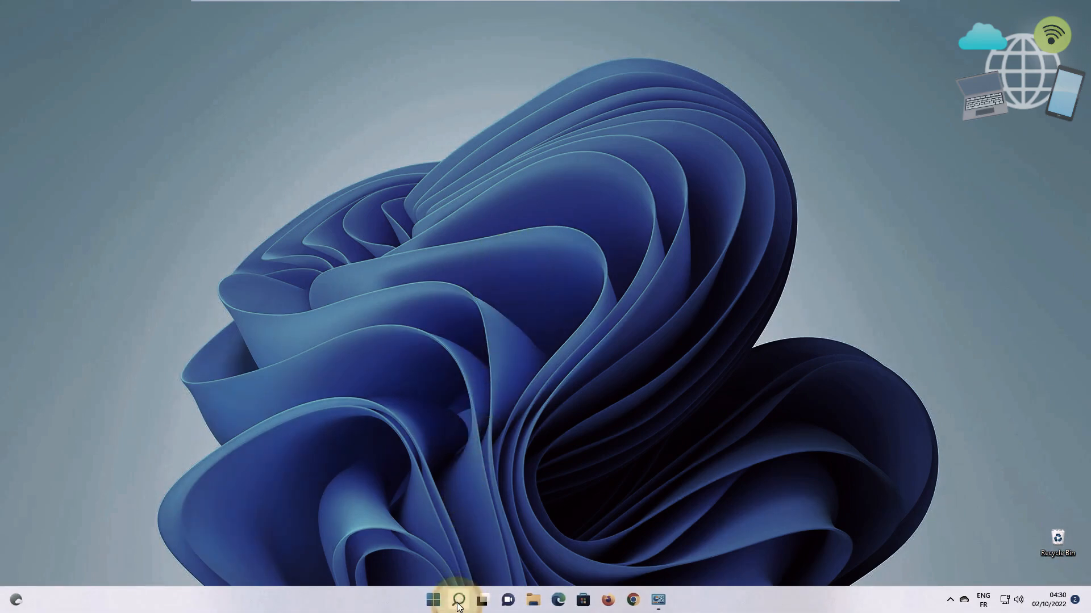
Launch Device Manager from search and uninstall the Microphone under Audio inputs and outputs.
left_click(458, 600)
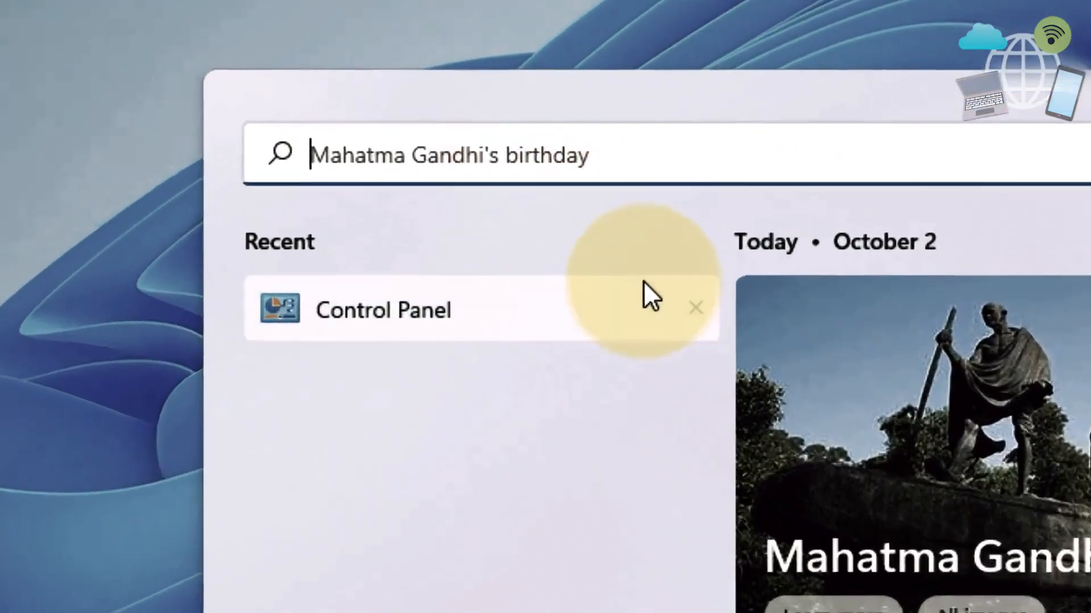
type("device Manager")
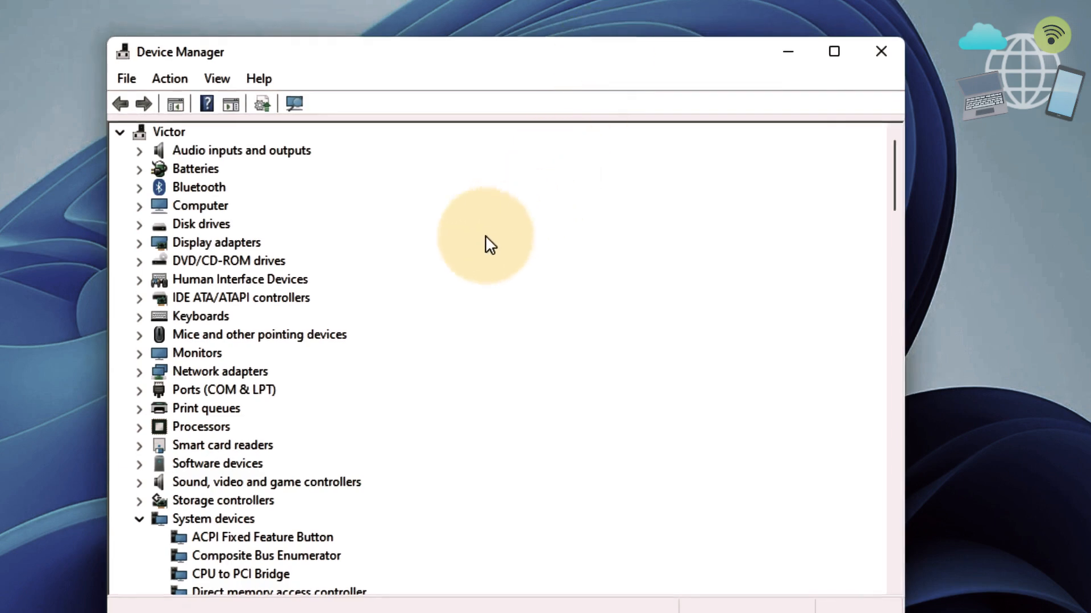
left_click(241, 150)
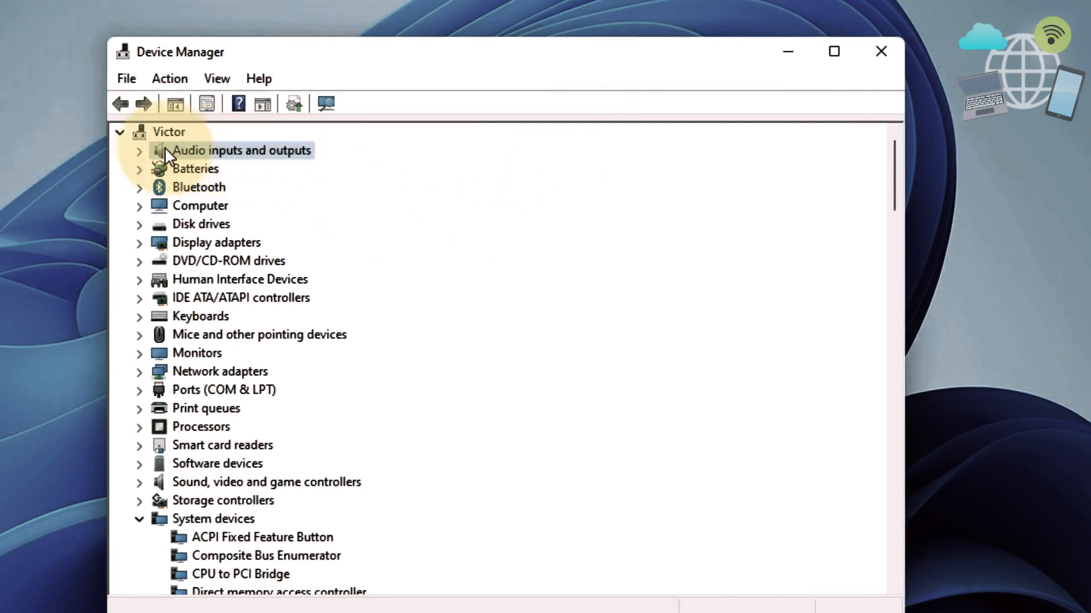
left_click(139, 150)
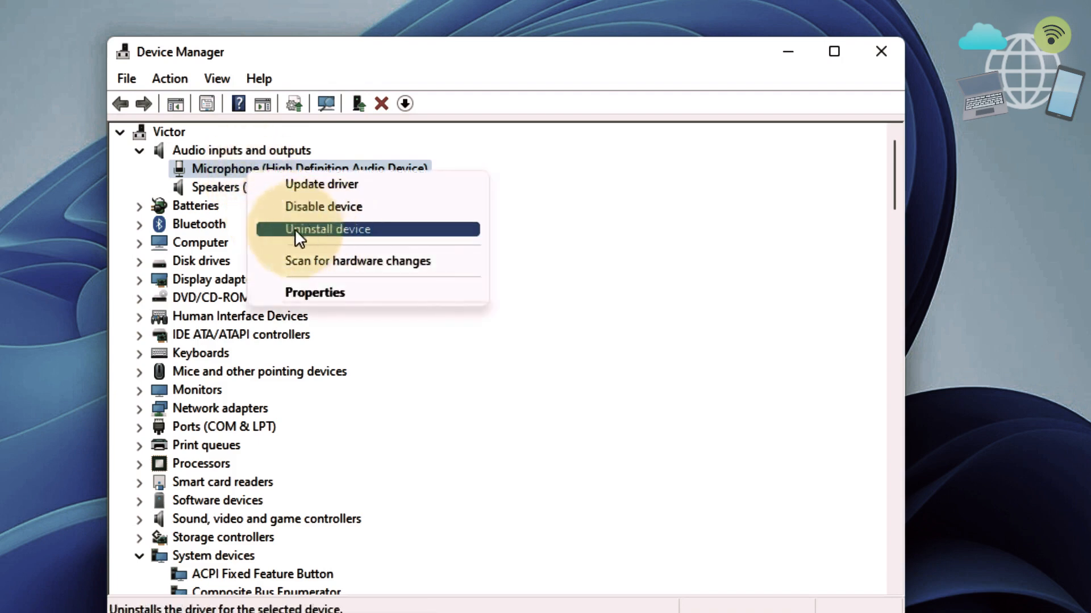
left_click(327, 229)
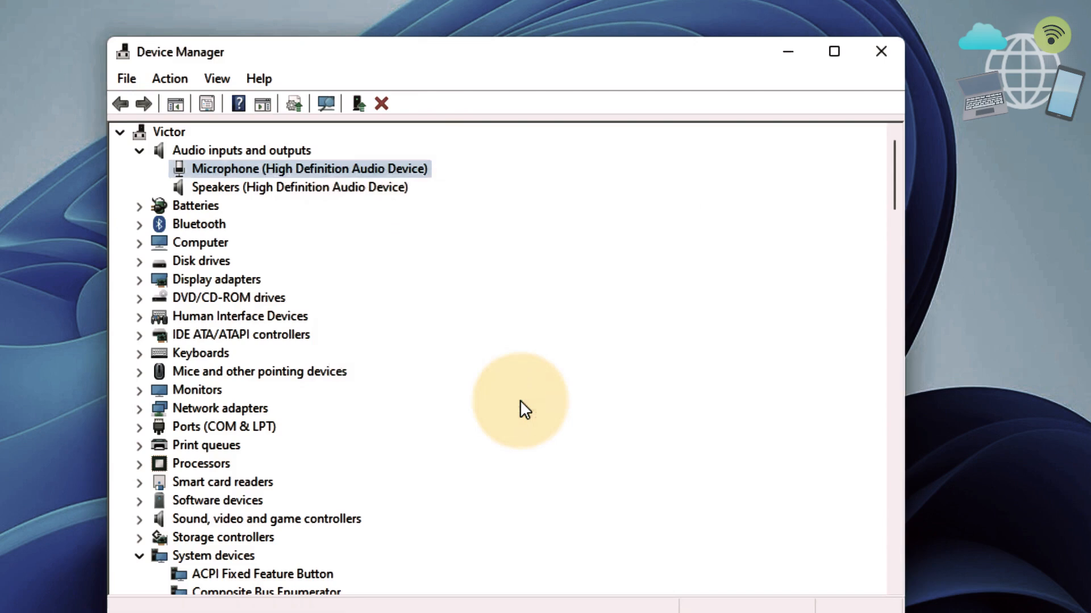
left_click(381, 103)
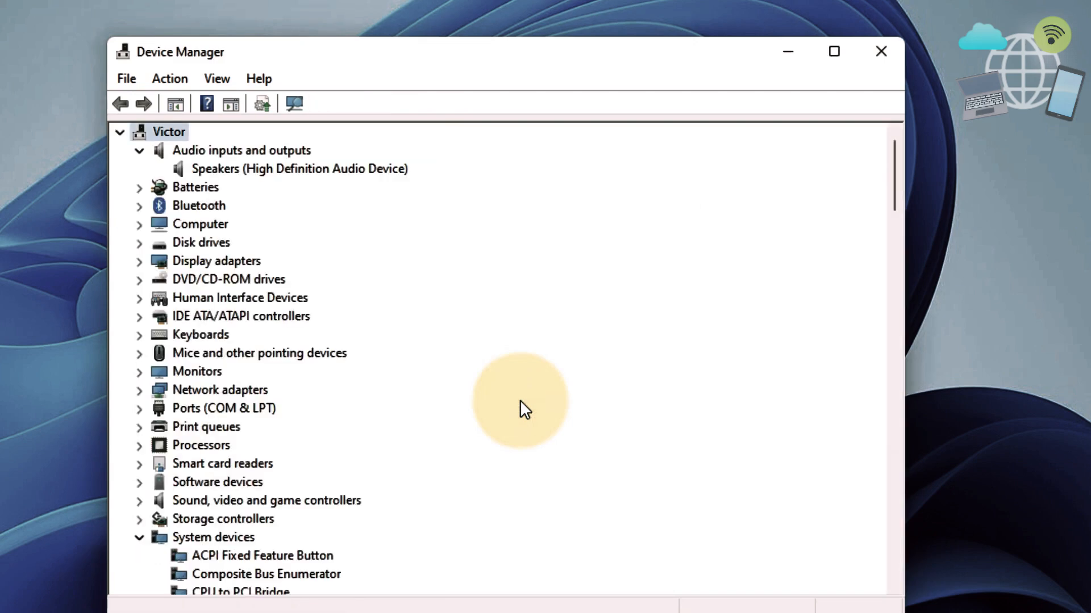
mouse_move(169, 78)
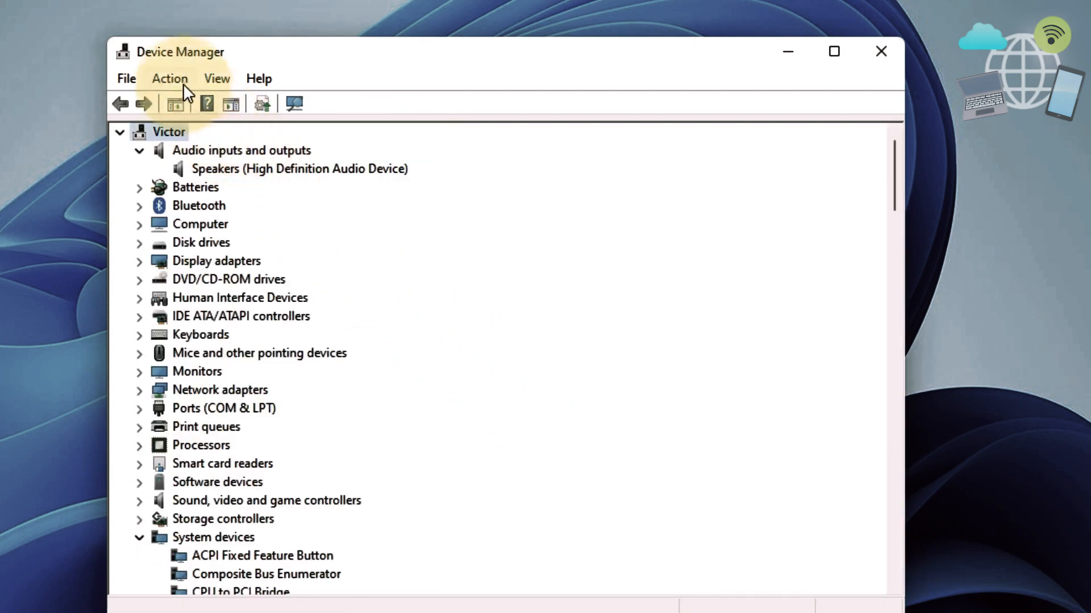
Scan for hardware changes from the Action menu so the Microphone is detected again.
left_click(169, 79)
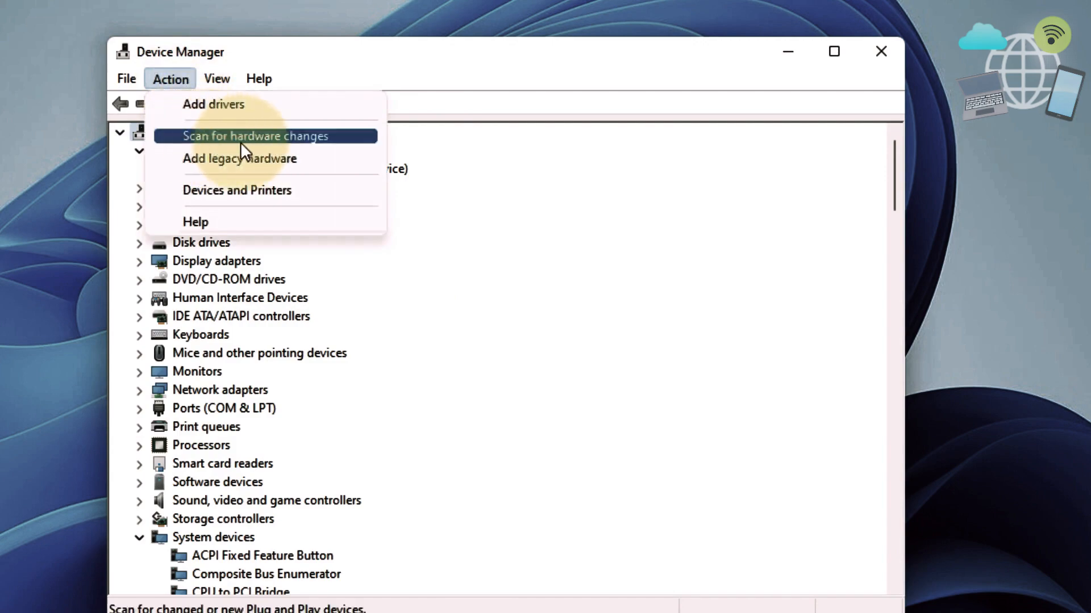
left_click(255, 135)
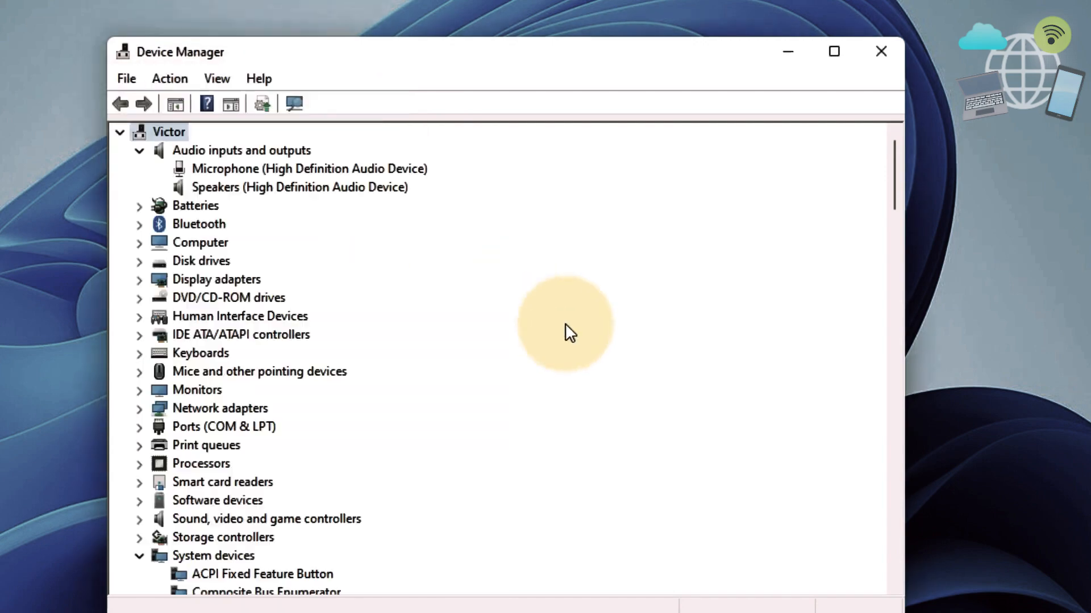
left_click(832, 51)
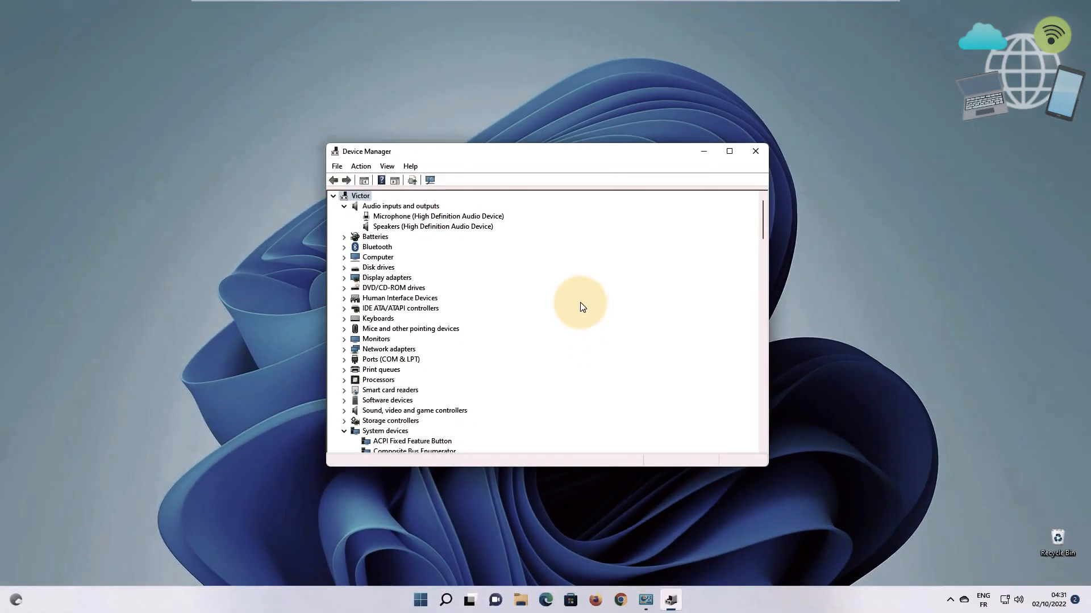
Restart the PC from Start > Power, choosing Restart anyway despite the other signed-in user.
left_click(755, 152)
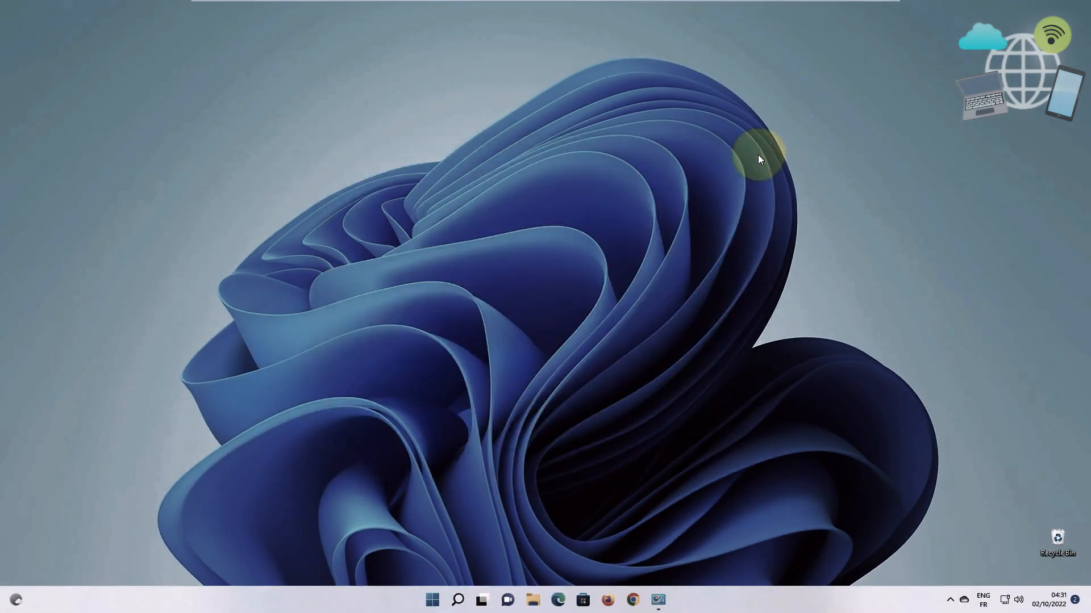
left_click(433, 600)
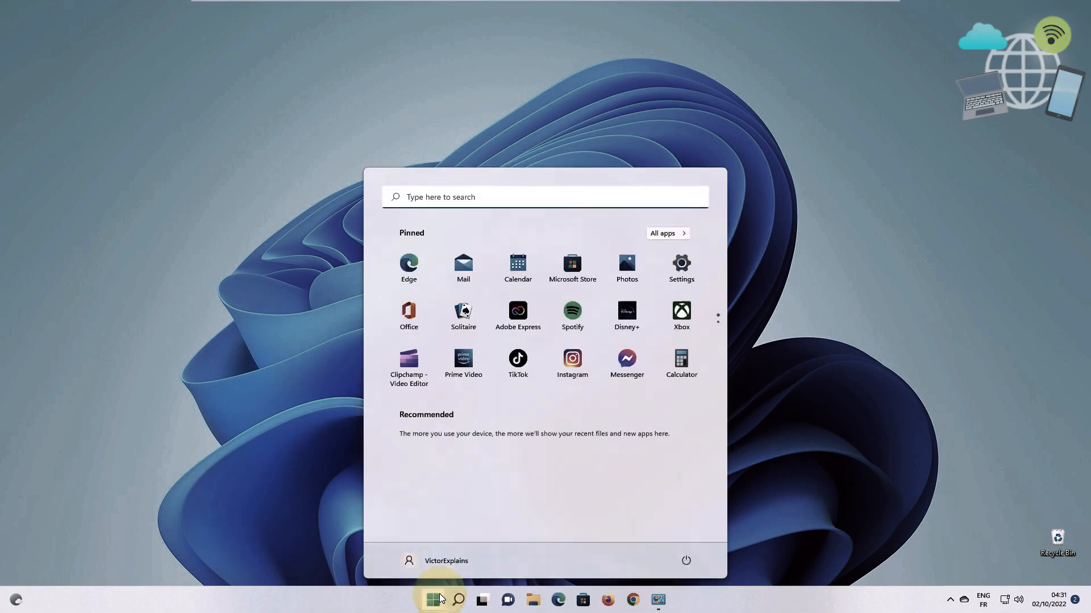
left_click(685, 560)
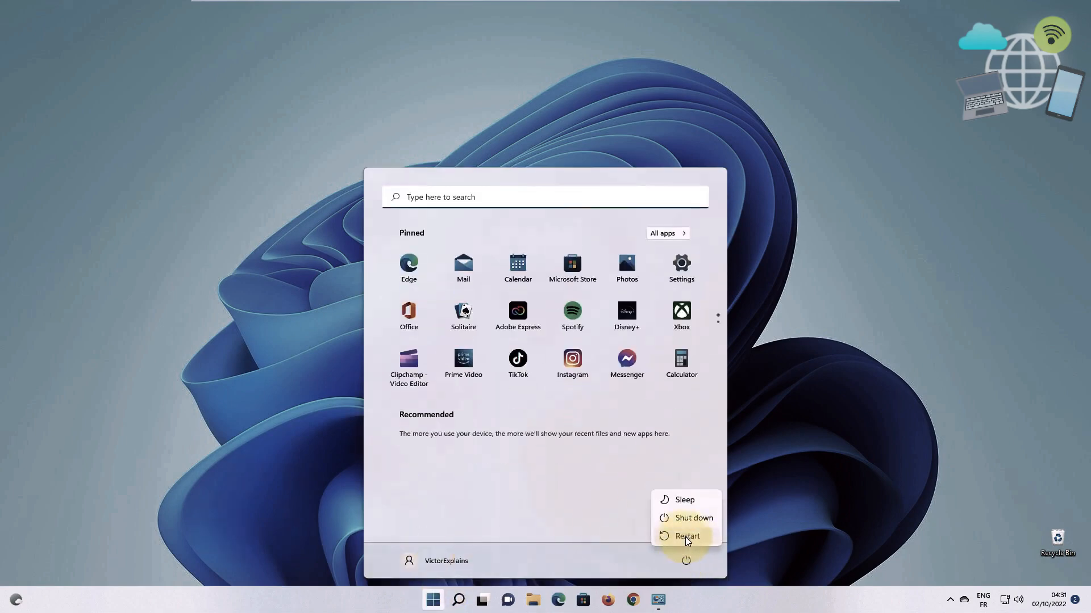
left_click(686, 536)
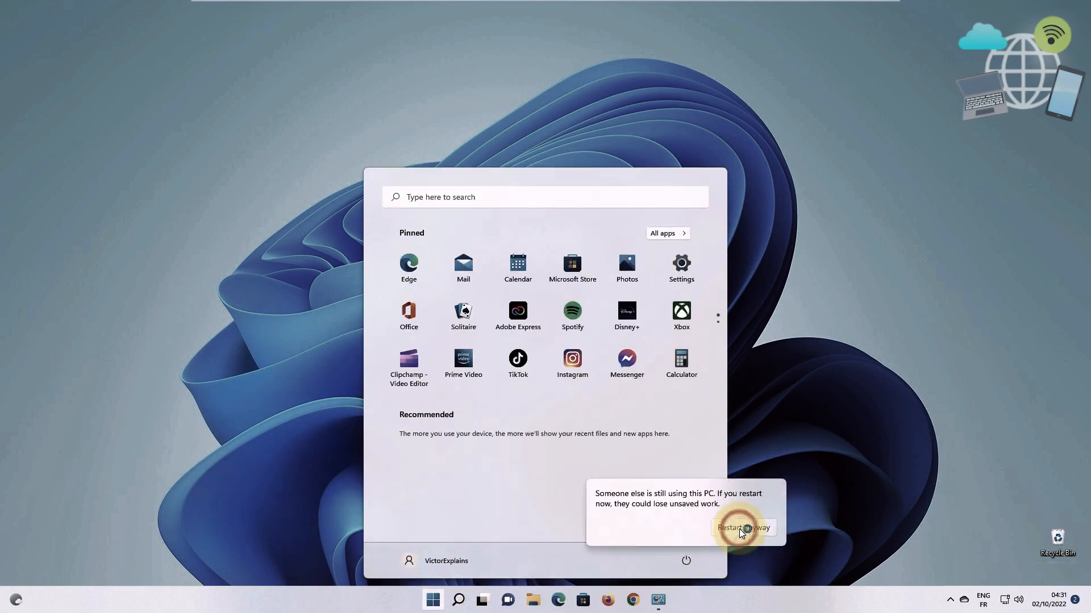
left_click(742, 527)
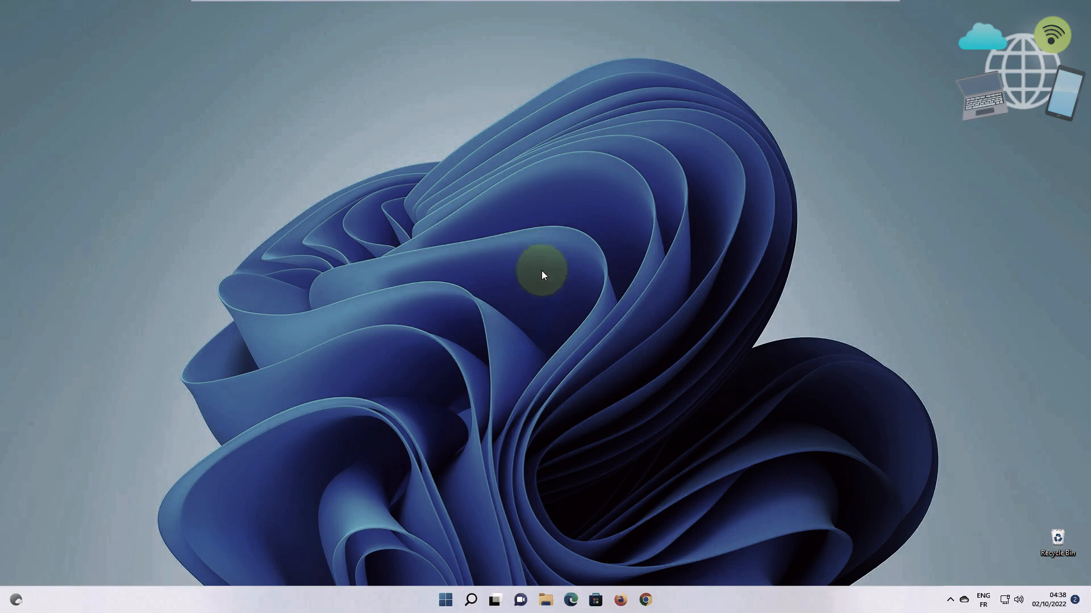
left_click(471, 600)
type("device")
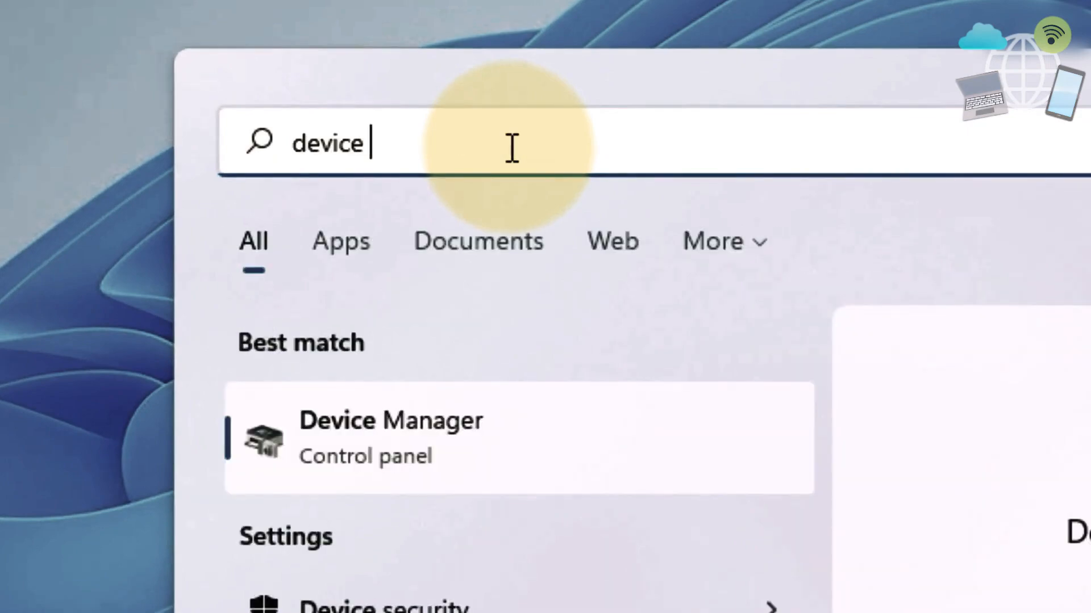
Update the Microphone driver in Device Manager and search for updated drivers on Windows Update.
type("manager")
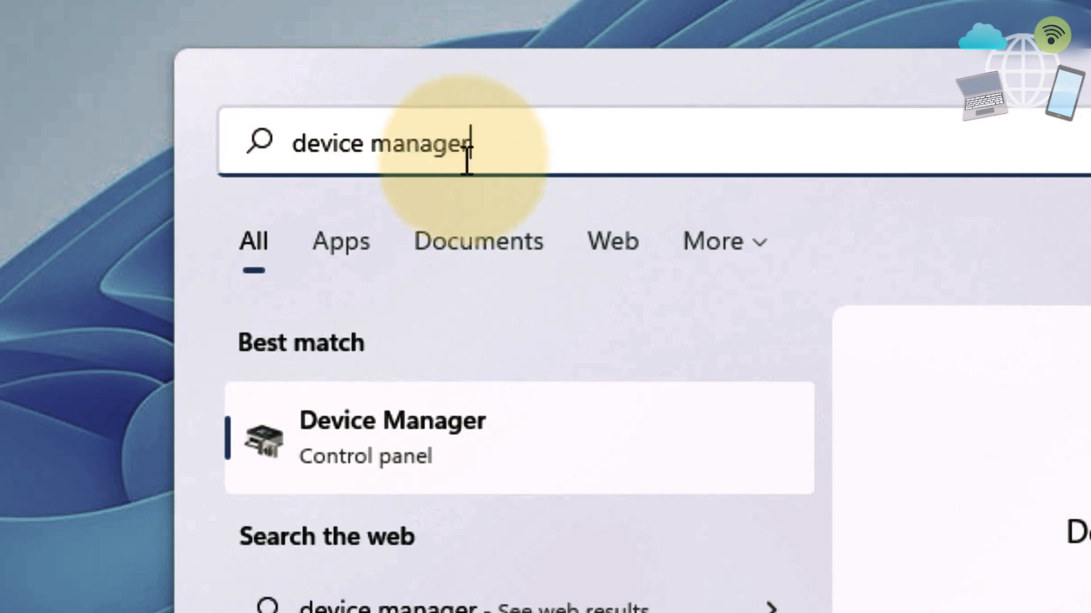
left_click(392, 437)
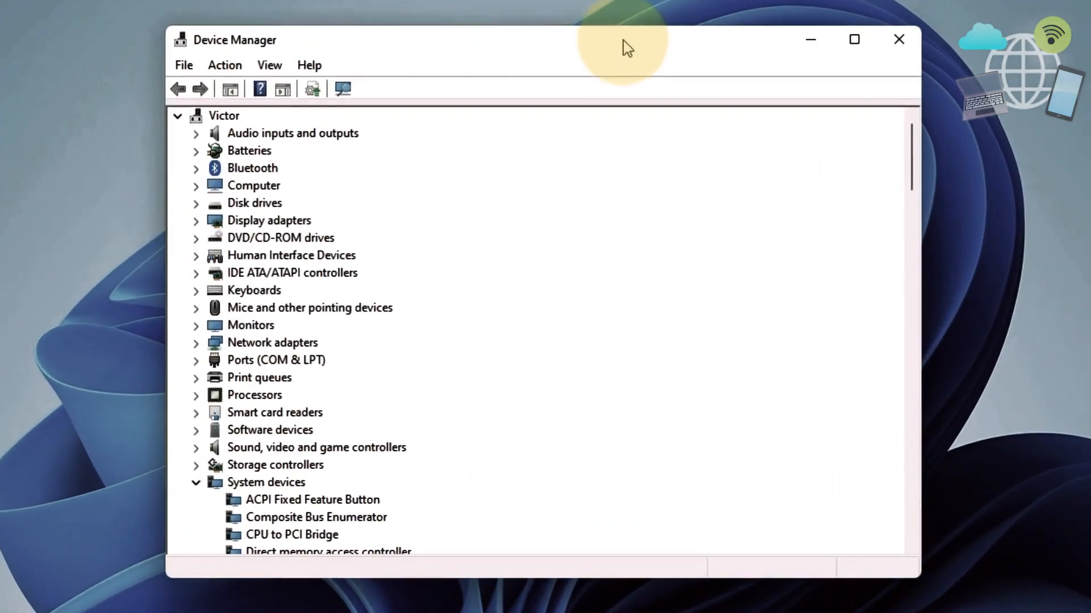
left_click(196, 133)
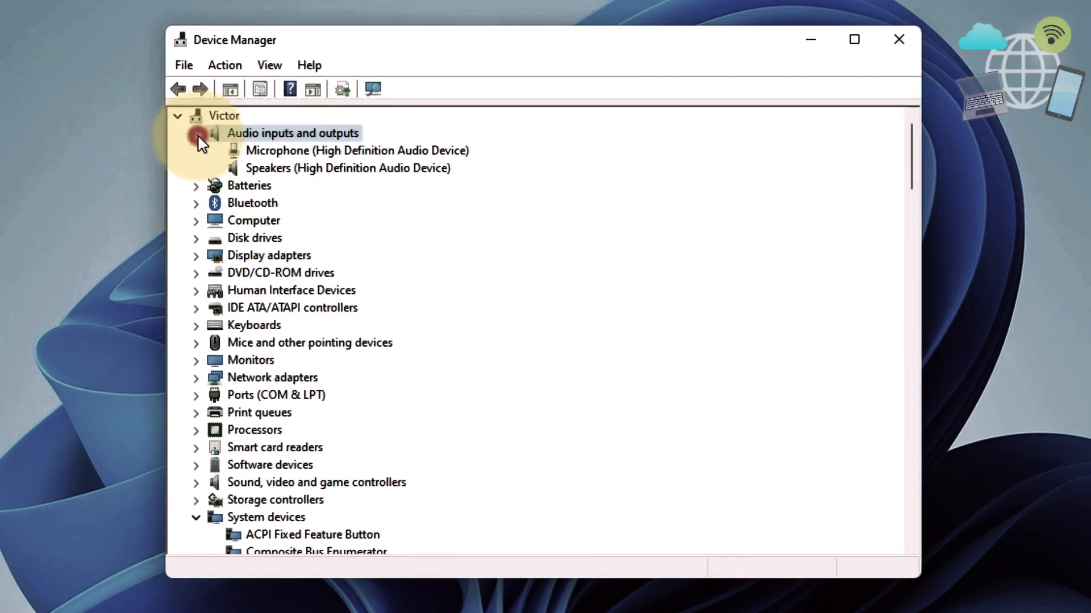
left_click(356, 150)
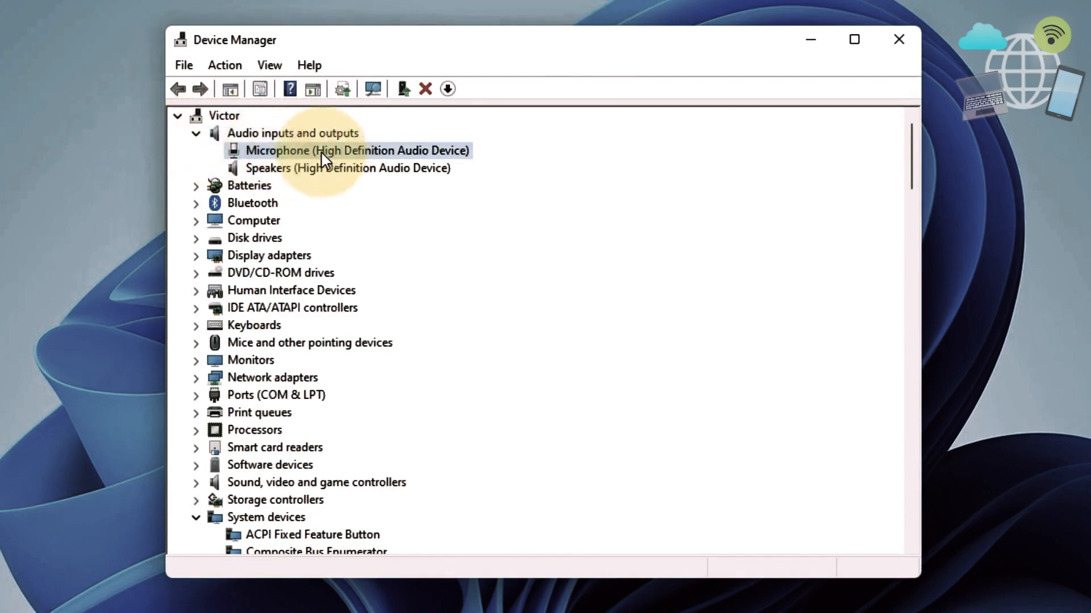
right_click(356, 150)
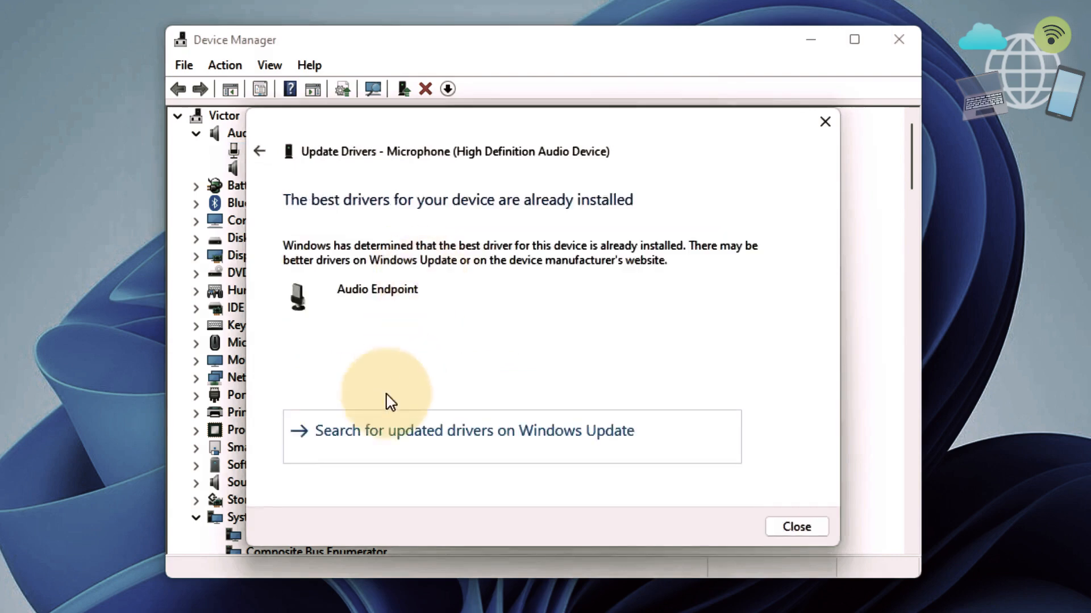
left_click(795, 526)
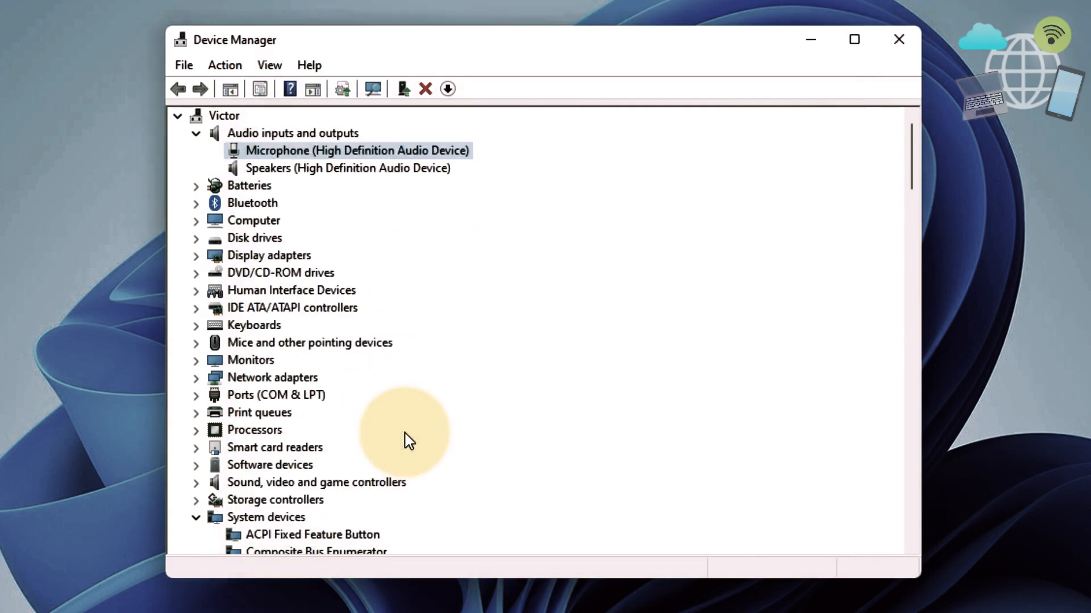
left_click(410, 439)
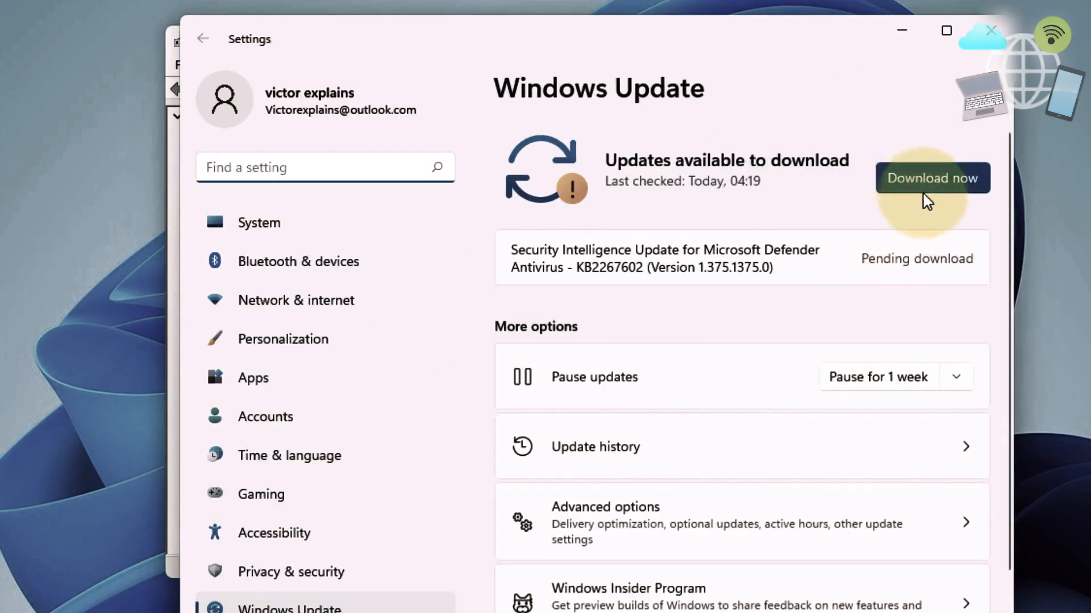
Request Download now for the pending Microsoft Defender update in Windows Update.
left_click(931, 178)
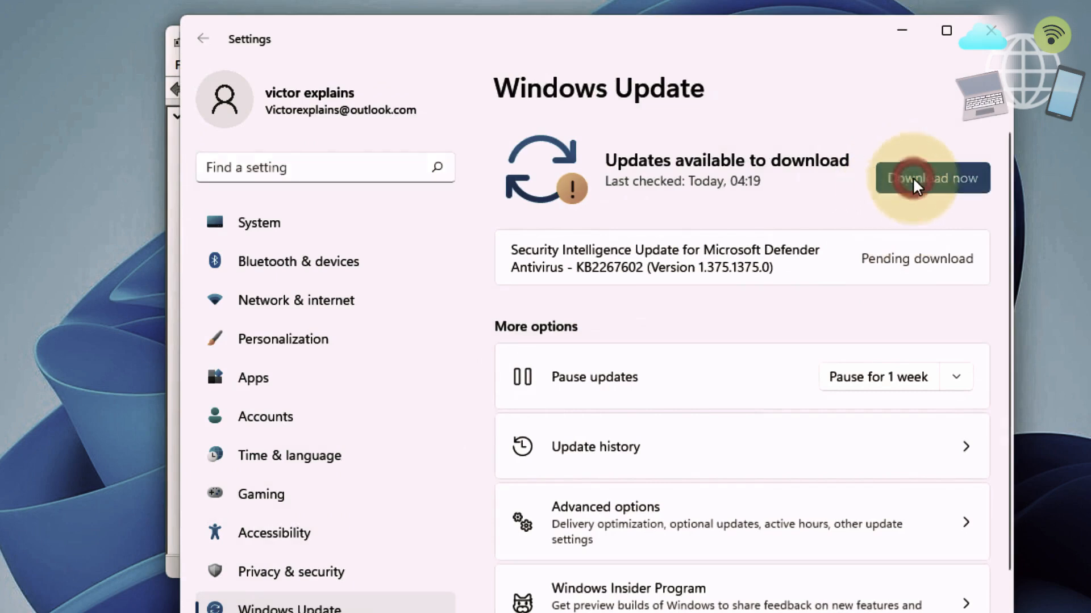
left_click(931, 178)
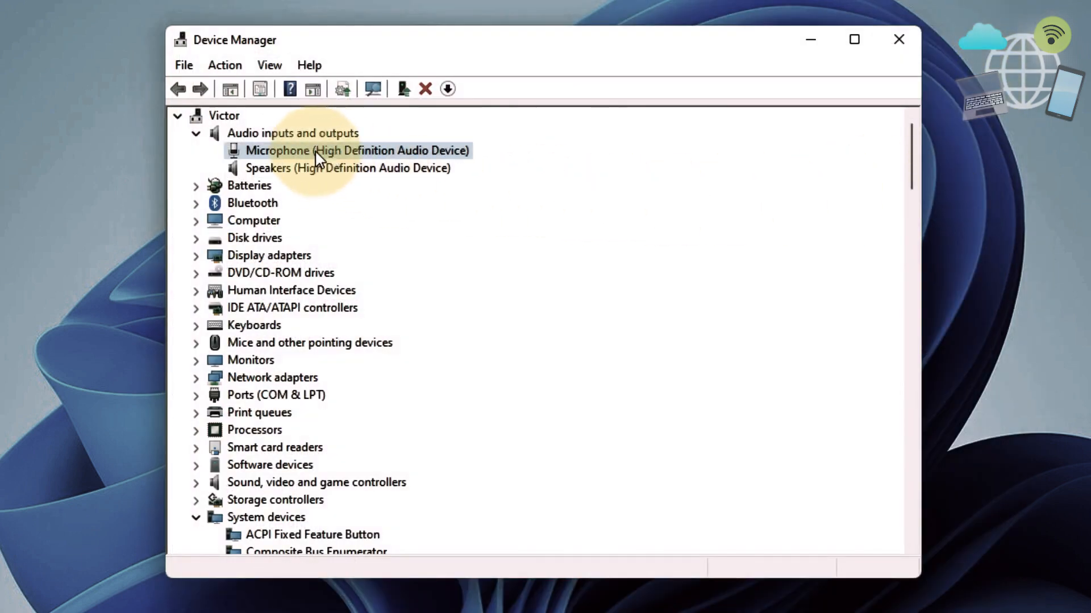
Manually install the Audio Endpoint driver for the Microphone, dismiss the success message and close Device Manager.
right_click(355, 150)
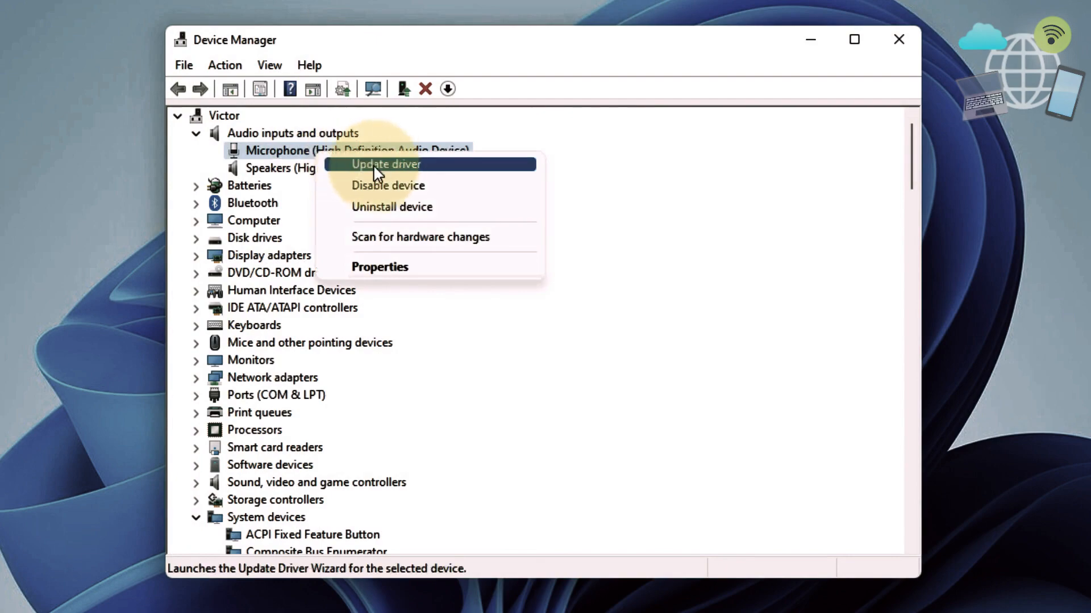
left_click(385, 164)
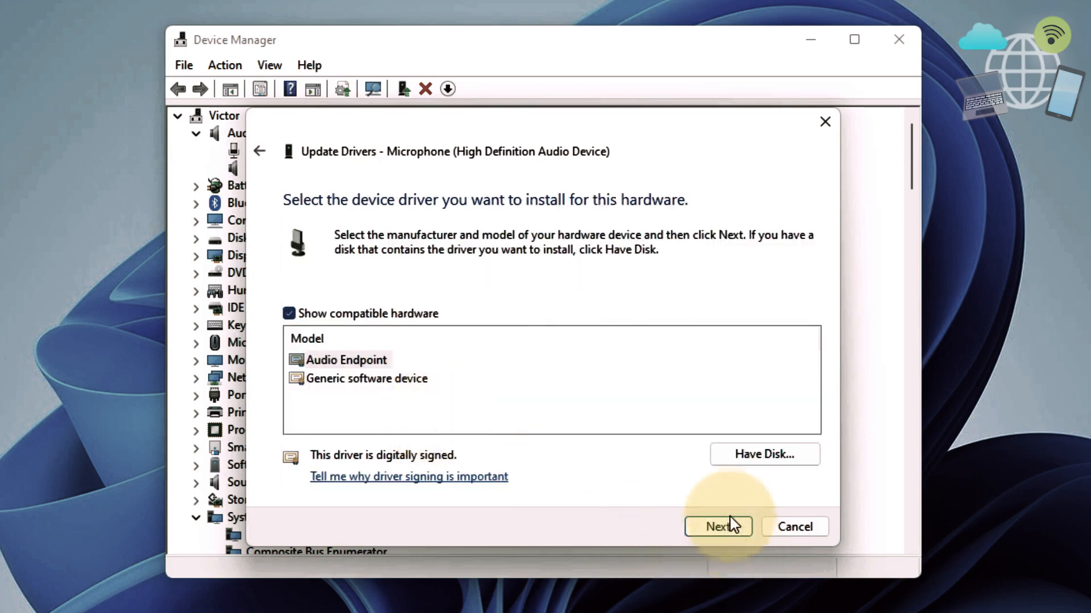
left_click(716, 526)
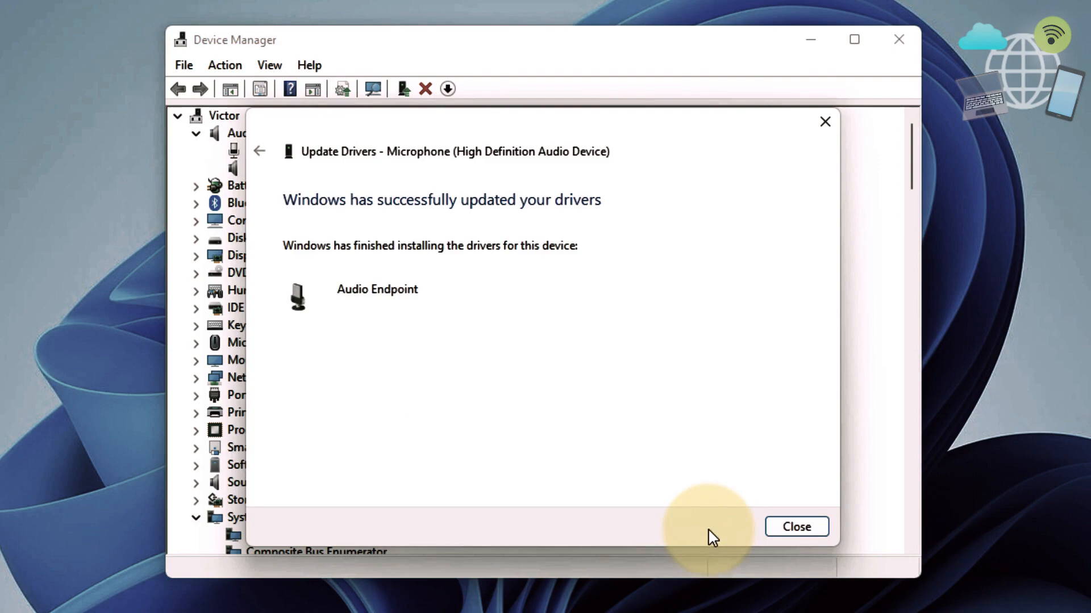
mouse_move(357, 239)
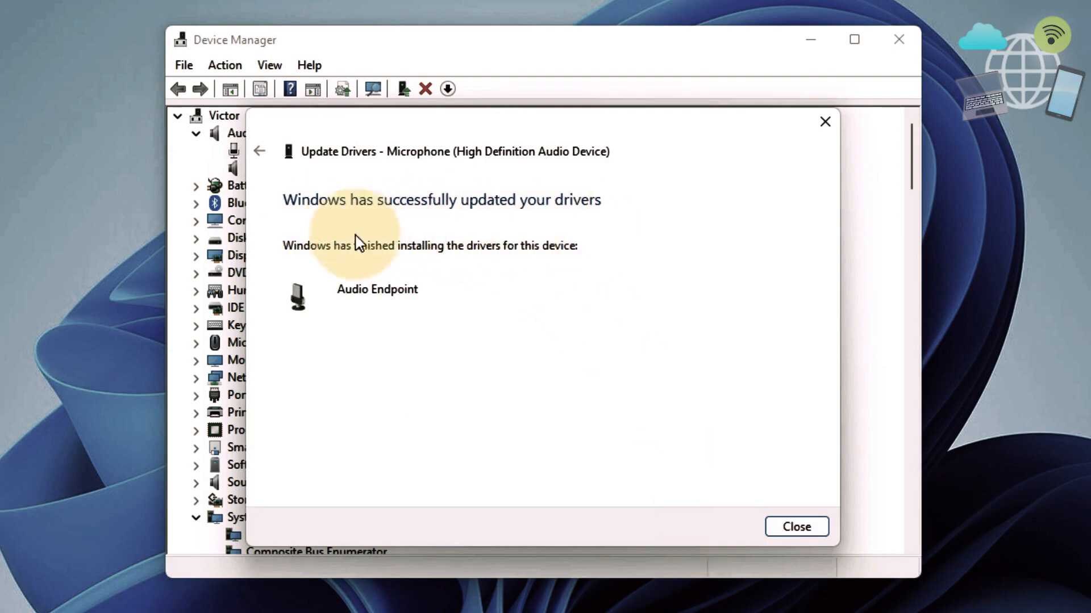
left_click(795, 526)
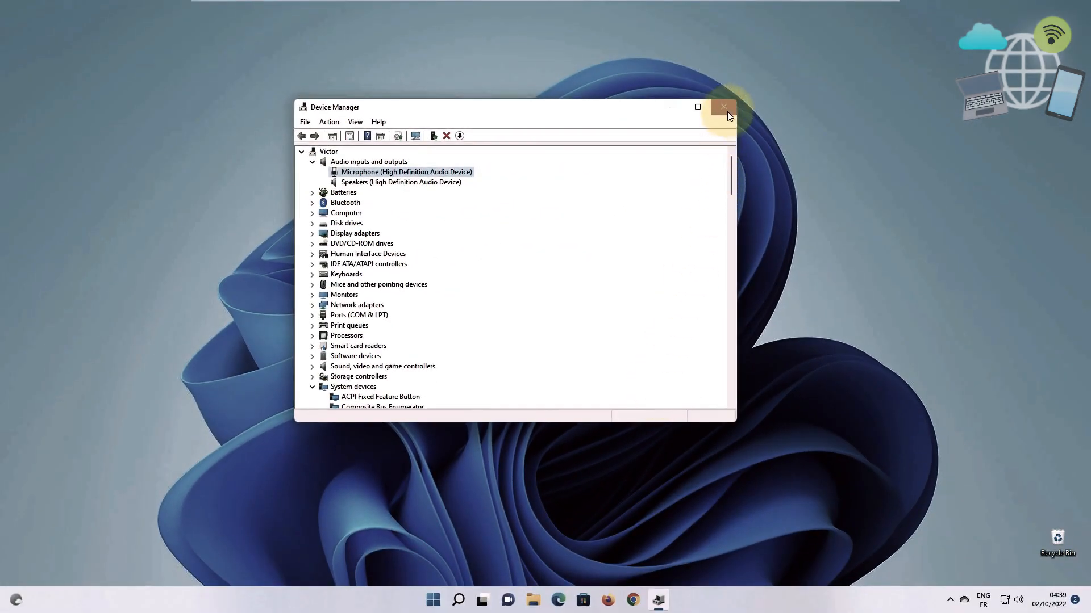
left_click(722, 106)
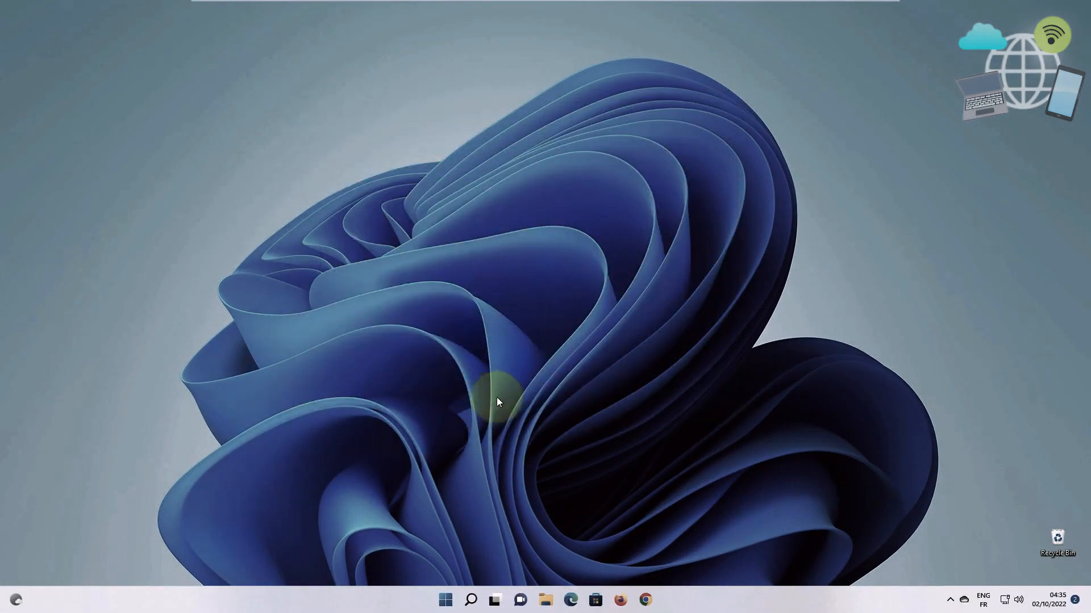
Reach Settings > System > Troubleshoot > Other troubleshooters.
left_click(445, 600)
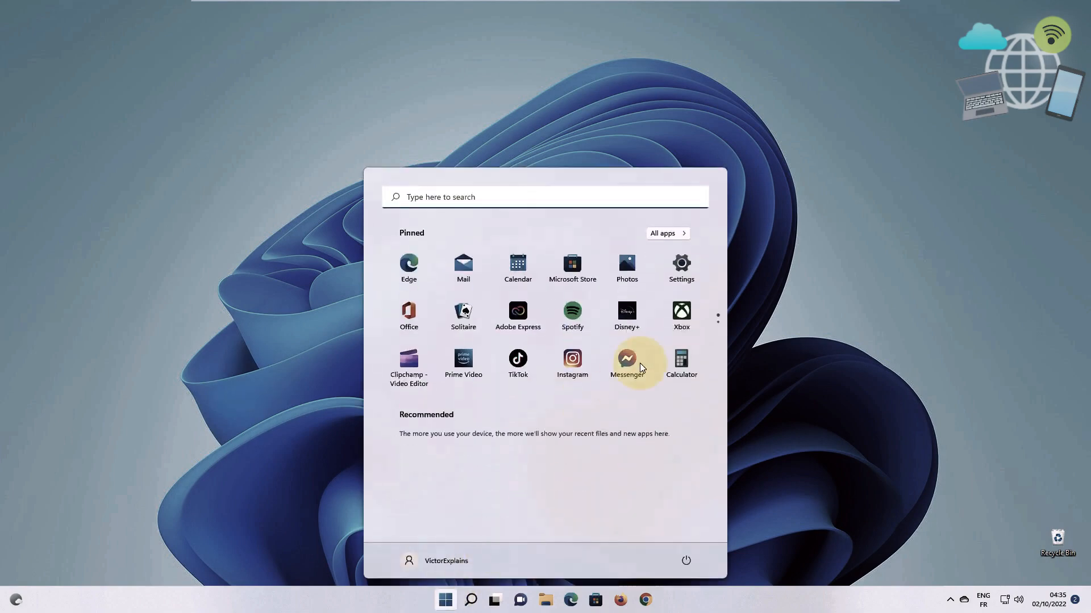
left_click(681, 262)
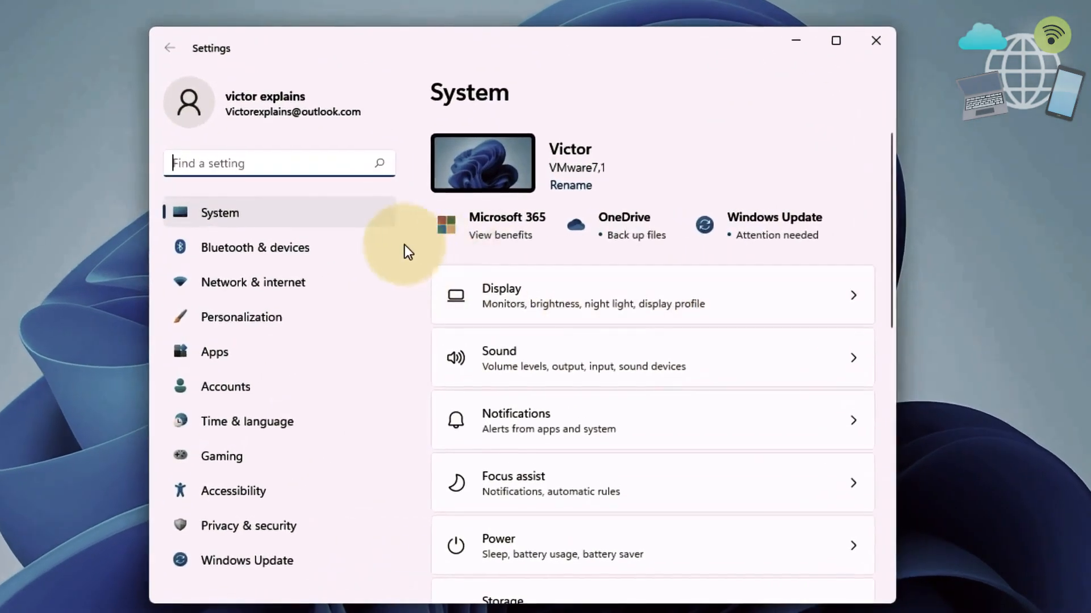
mouse_move(435, 272)
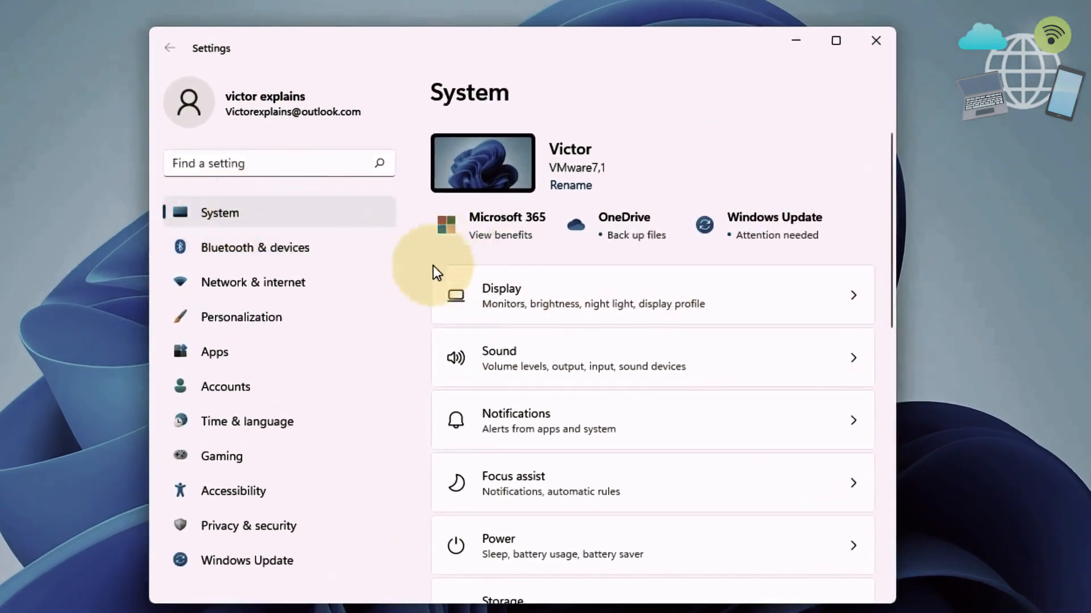
scroll("down", 3)
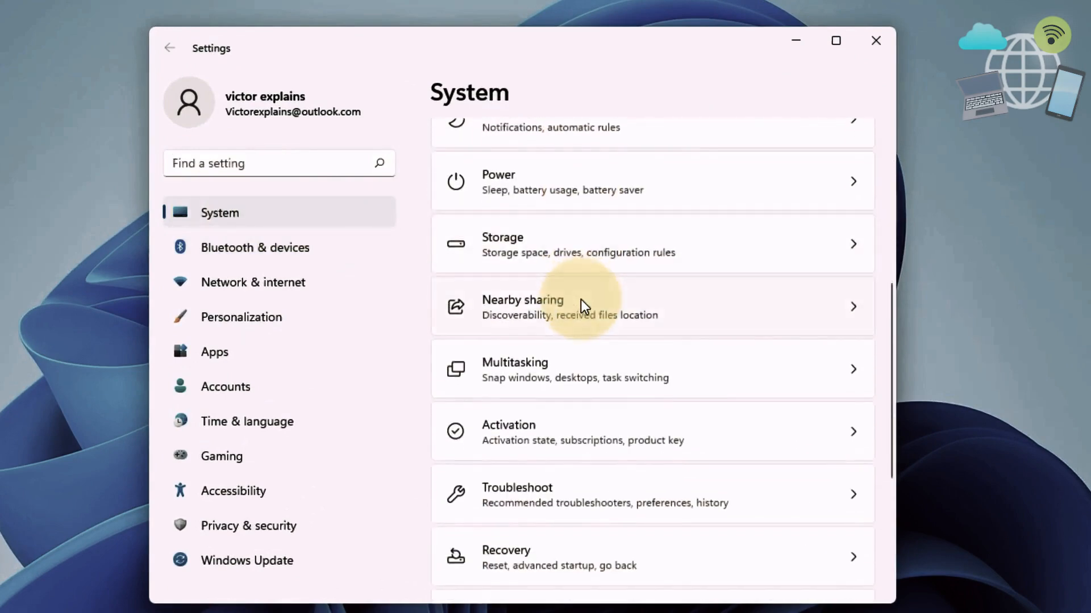
scroll("down", 3)
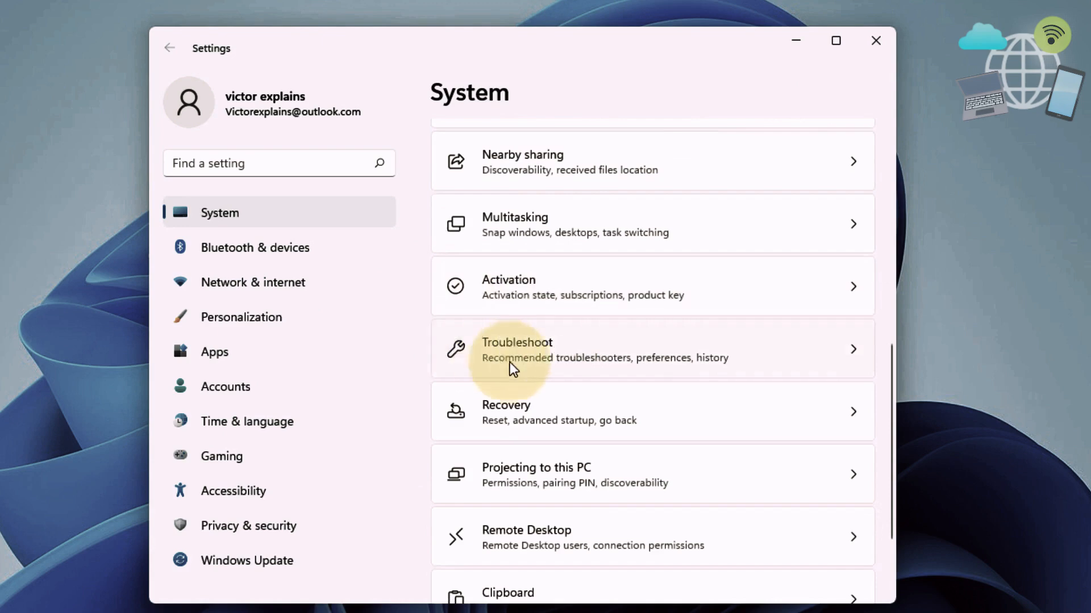
left_click(515, 348)
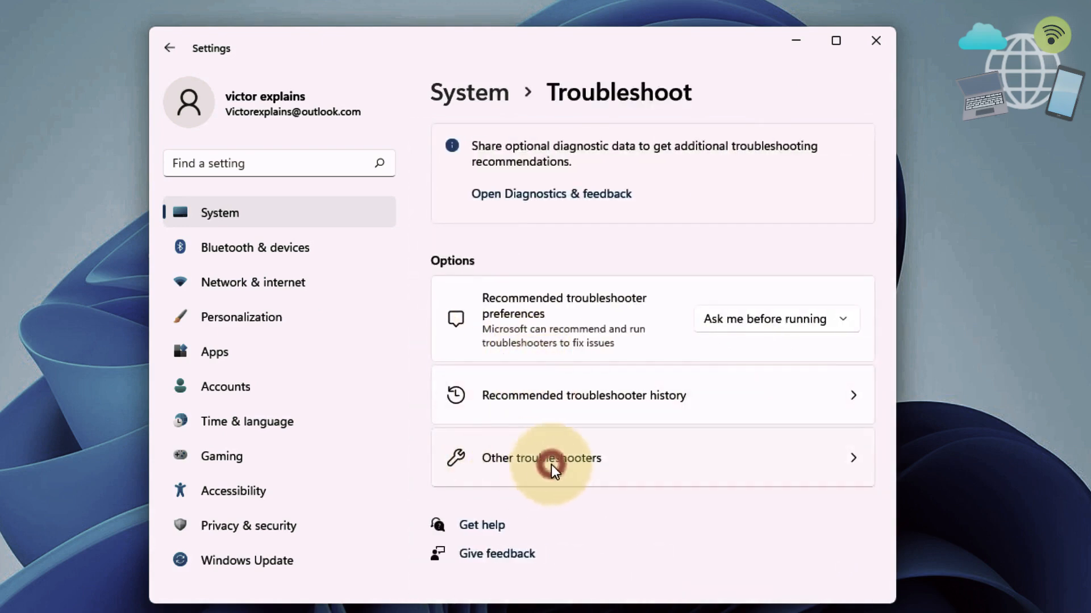
left_click(541, 458)
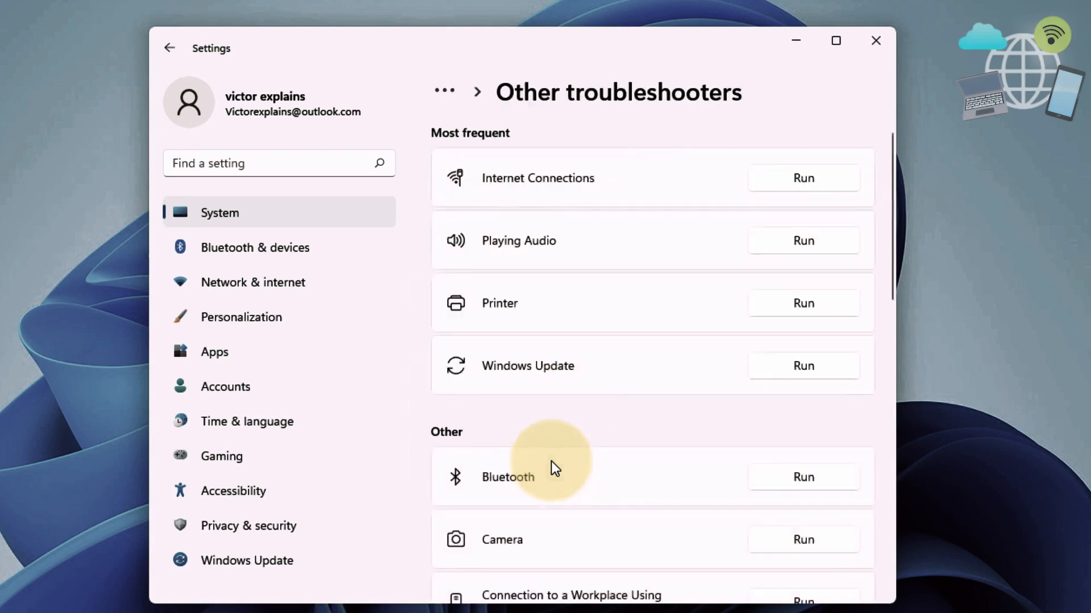
Run the Recording Audio troubleshooter from the list.
scroll("down", 3)
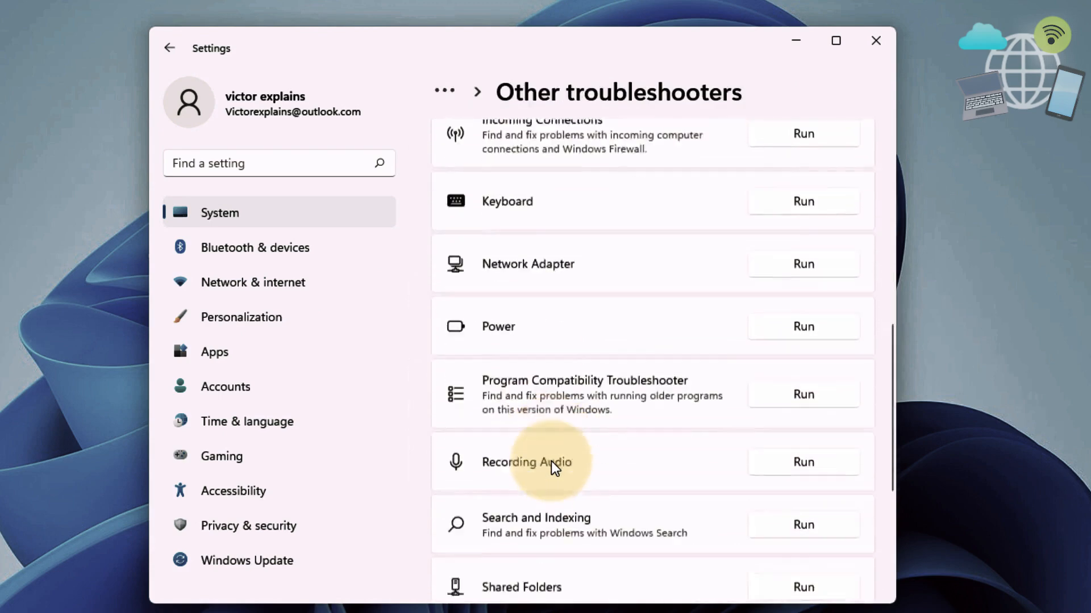
scroll("down", 3)
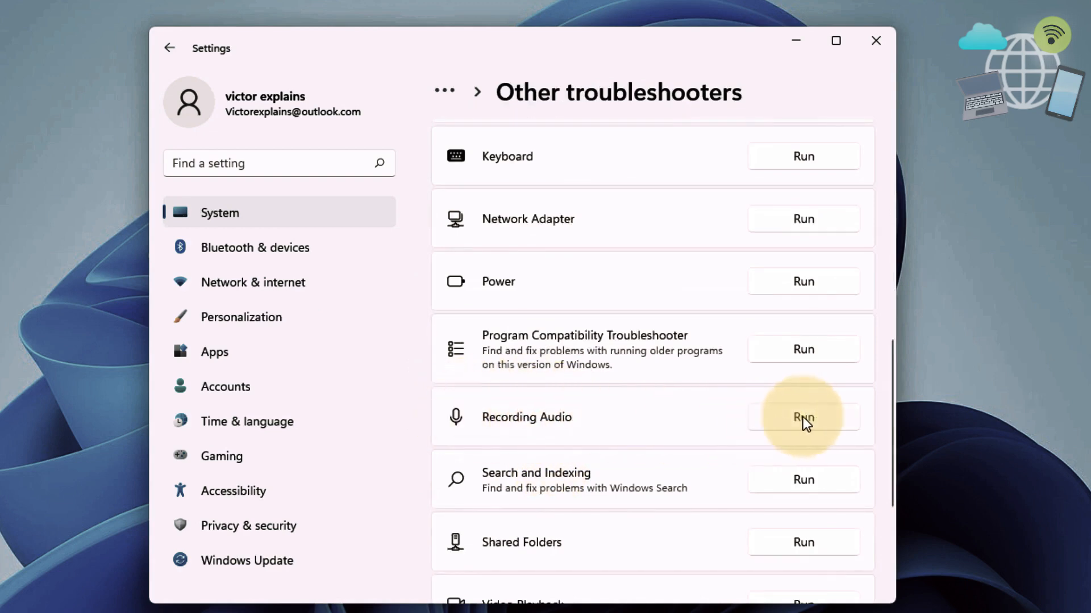
left_click(803, 417)
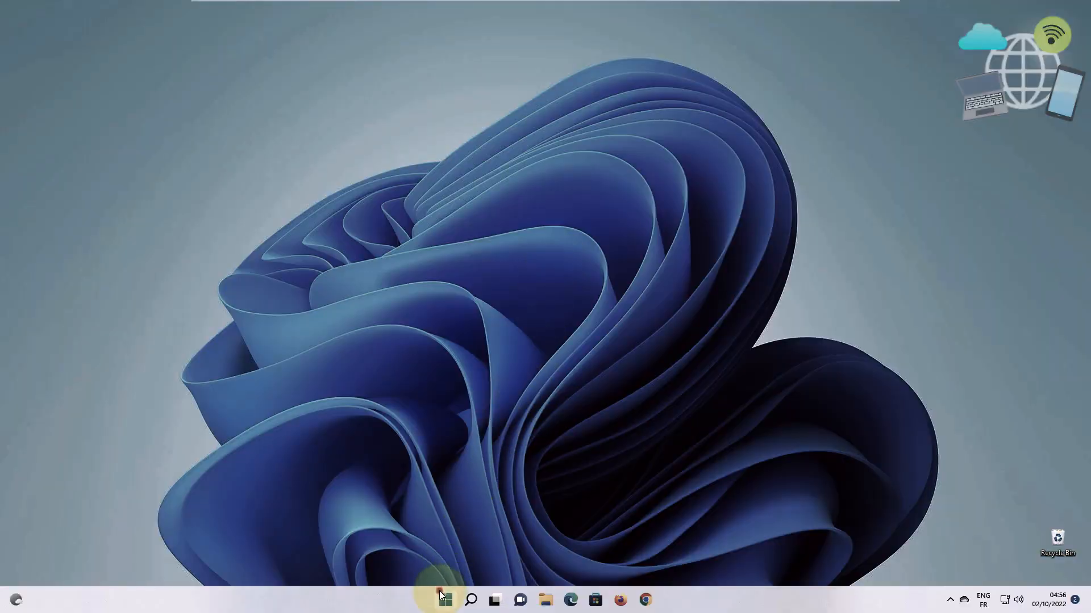
Reach Settings > System > About and launch Advanced system settings to get System Properties.
left_click(444, 600)
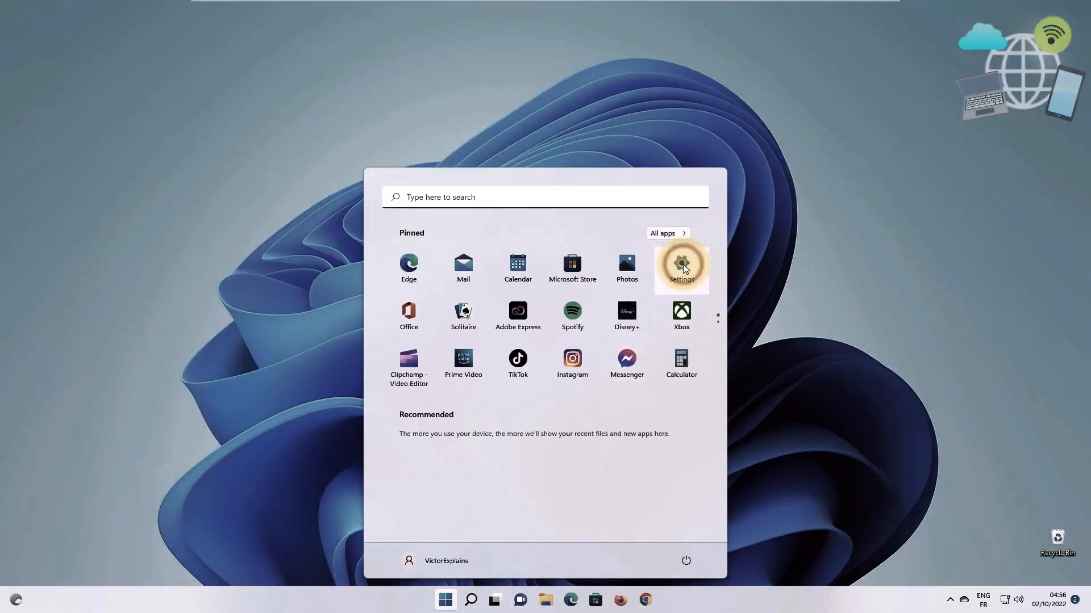
left_click(680, 267)
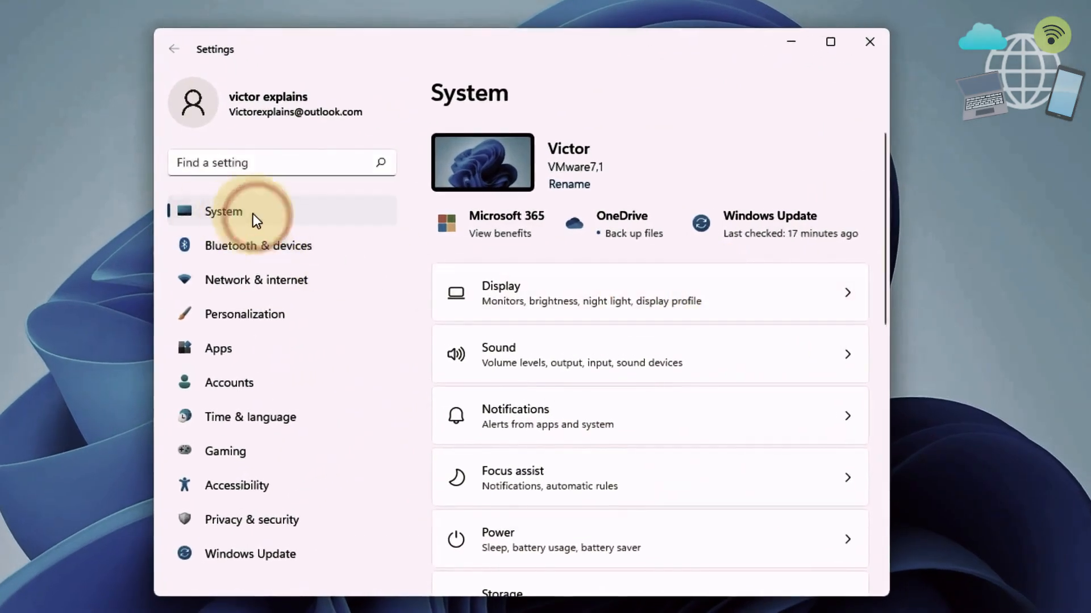
scroll("down", 3)
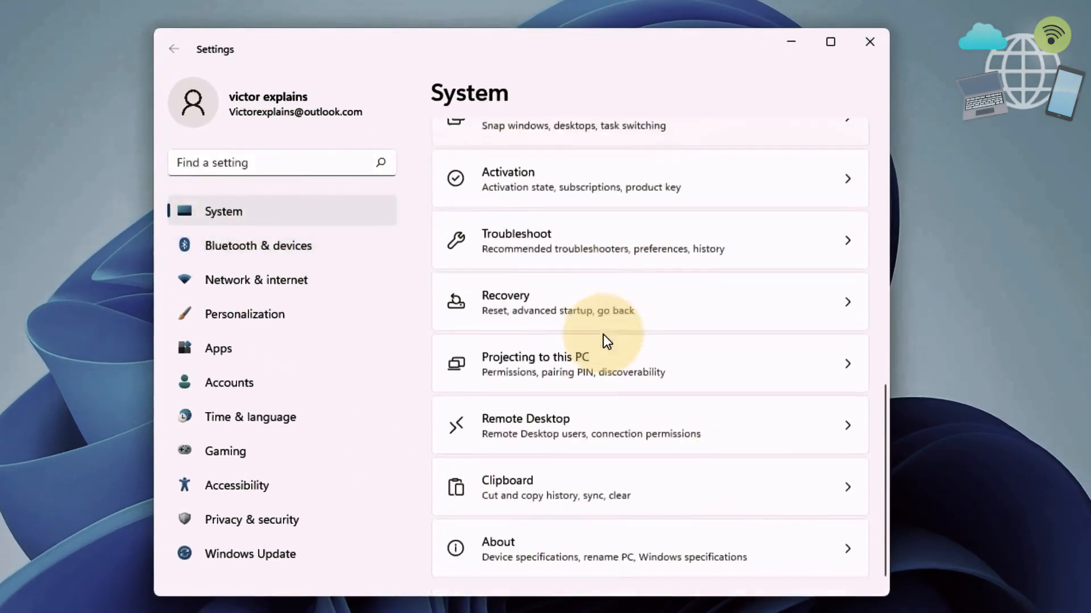
scroll("down", 3)
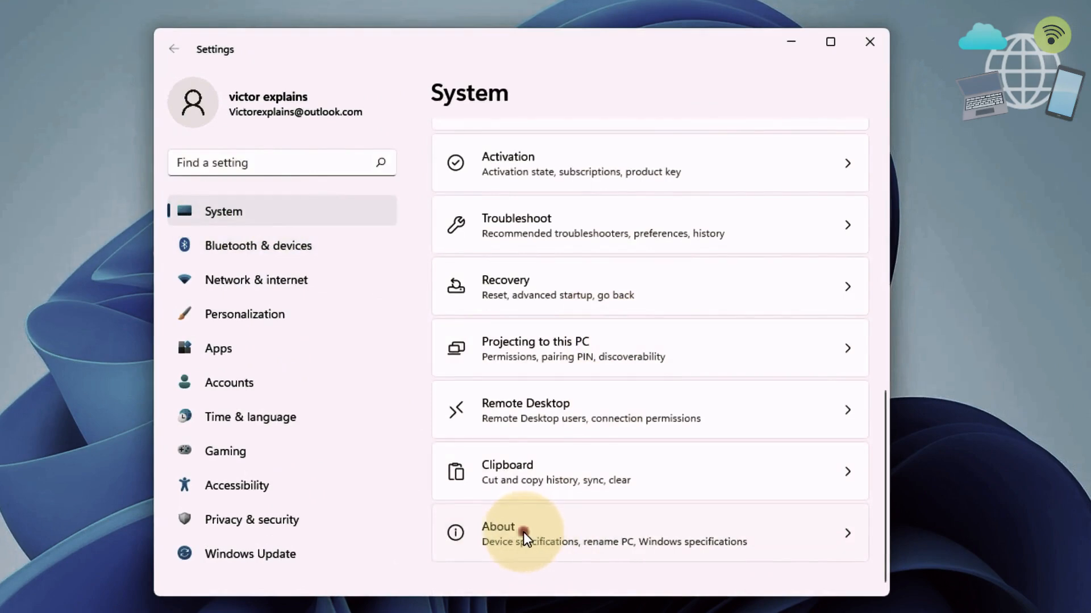
left_click(522, 533)
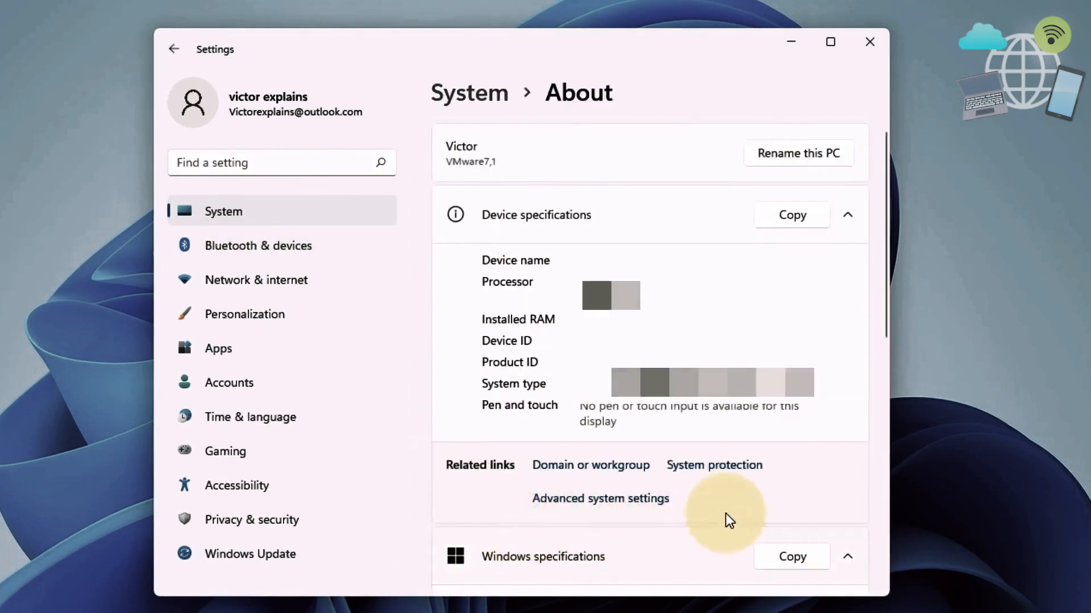
mouse_move(606, 513)
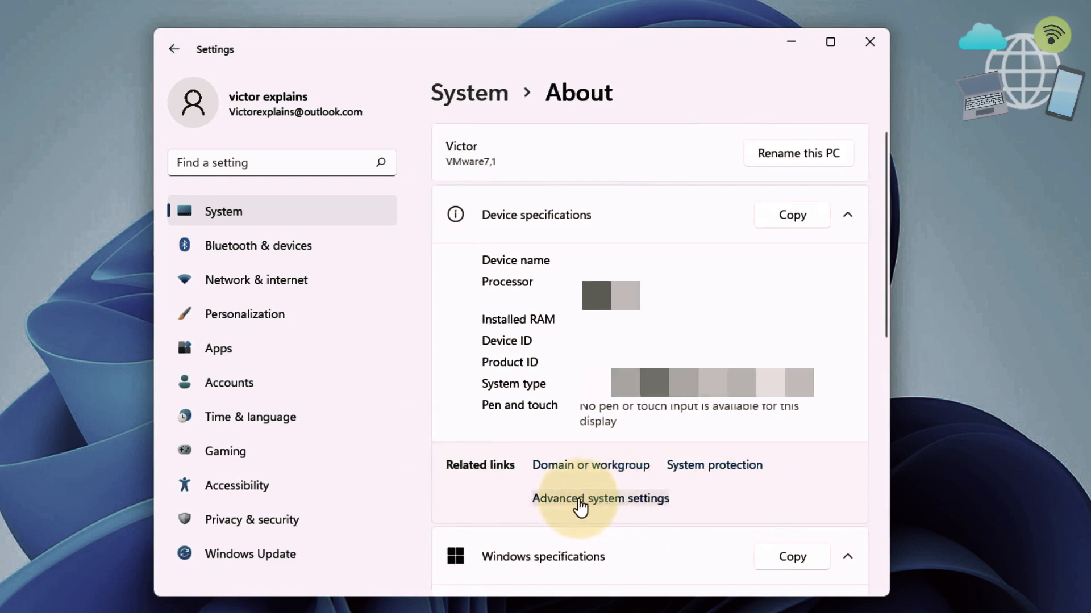
left_click(600, 497)
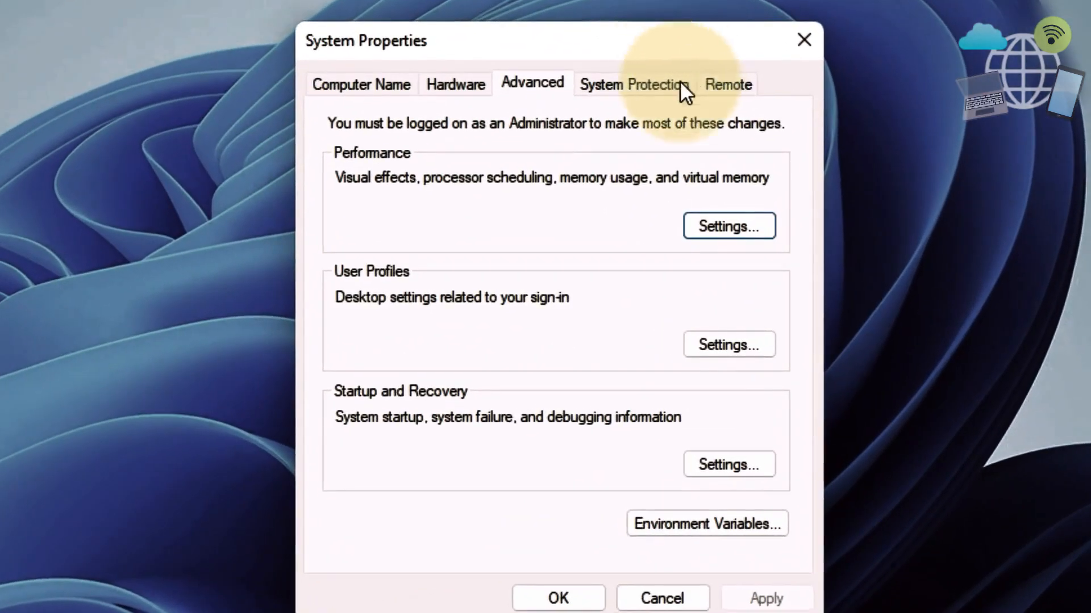
In System Properties Hardware, confirm Device Installation Settings stays on Yes (recommended) and close the dialogs.
left_click(454, 84)
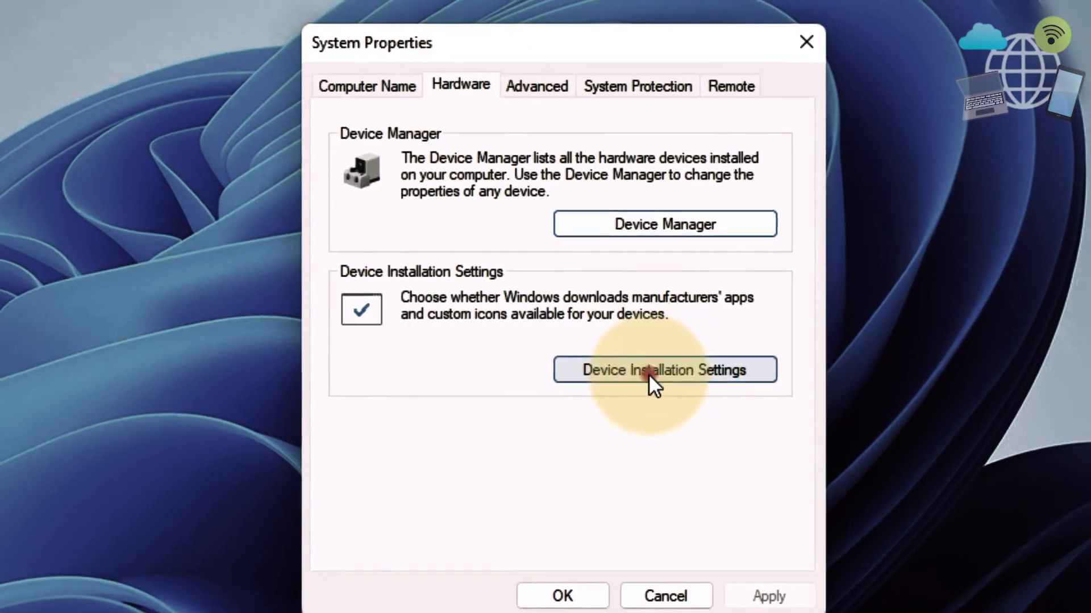
left_click(663, 369)
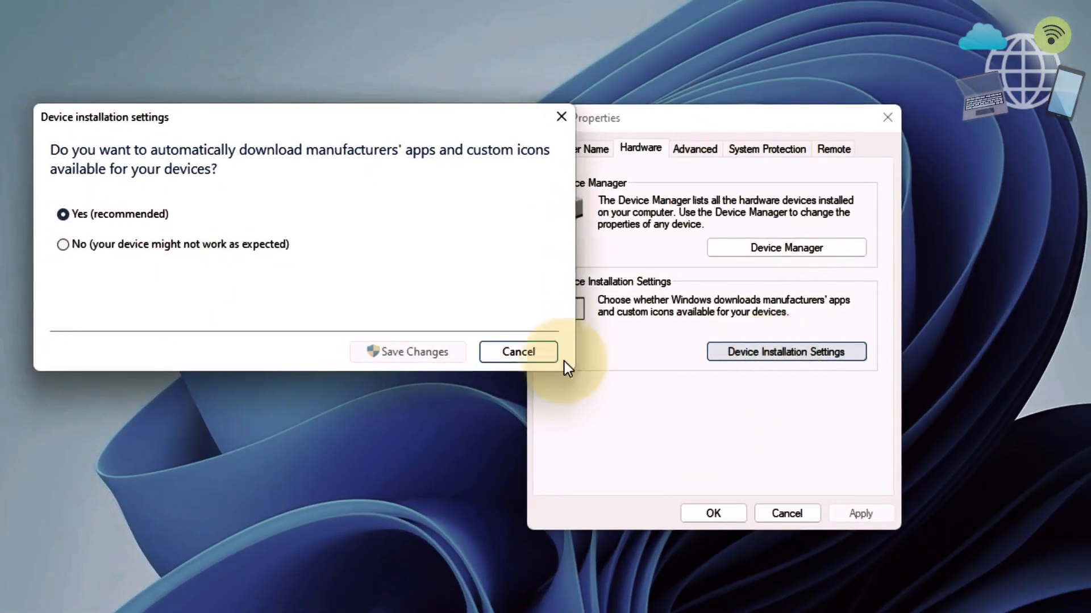
left_click(63, 244)
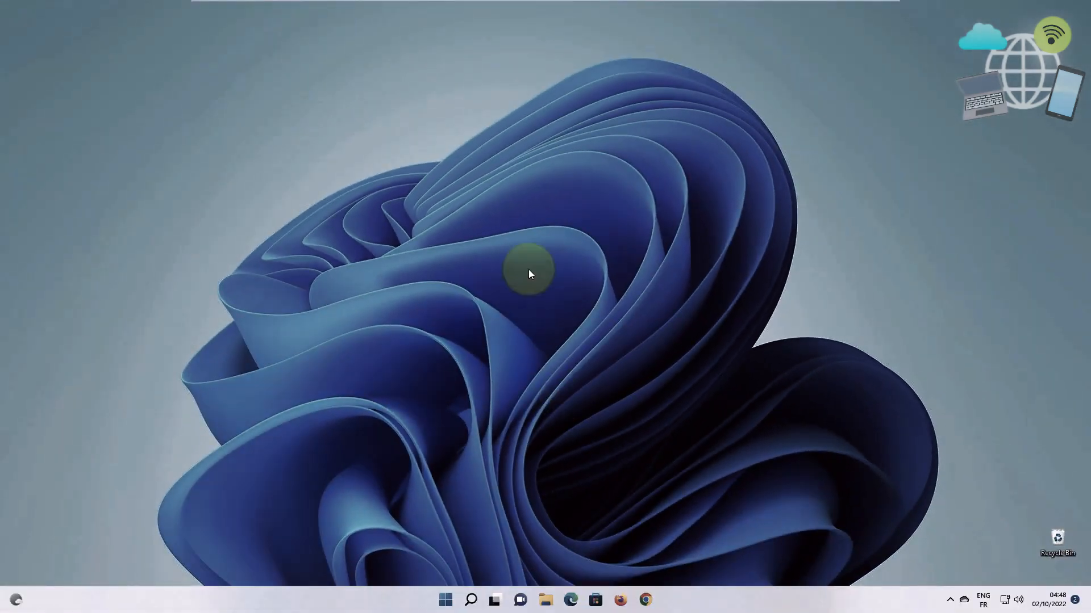
Find and launch Task Manager from Windows search.
left_click(470, 600)
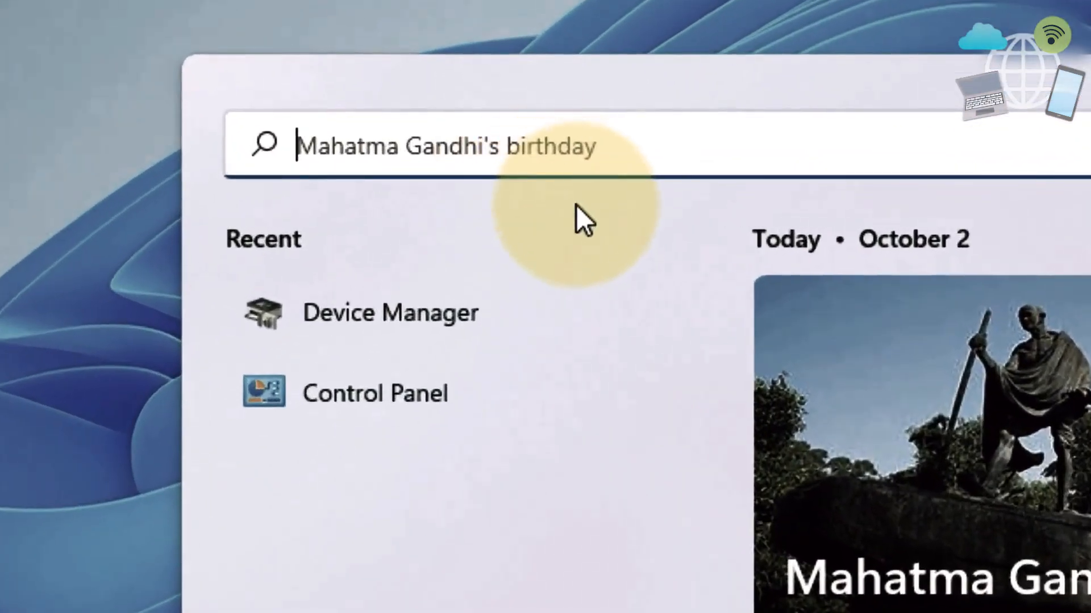
type("task Manager")
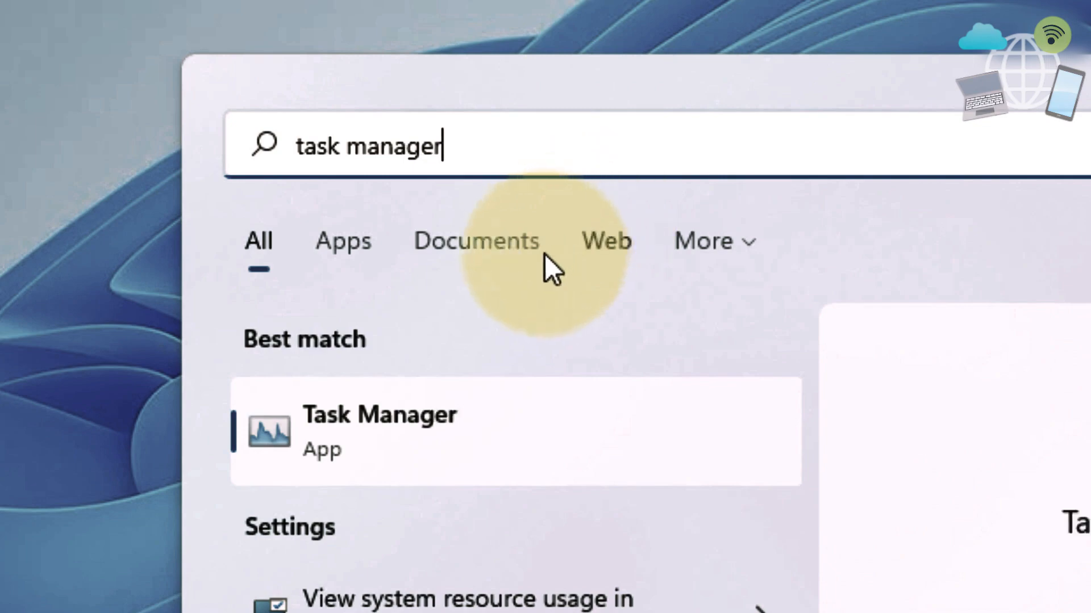
left_click(380, 428)
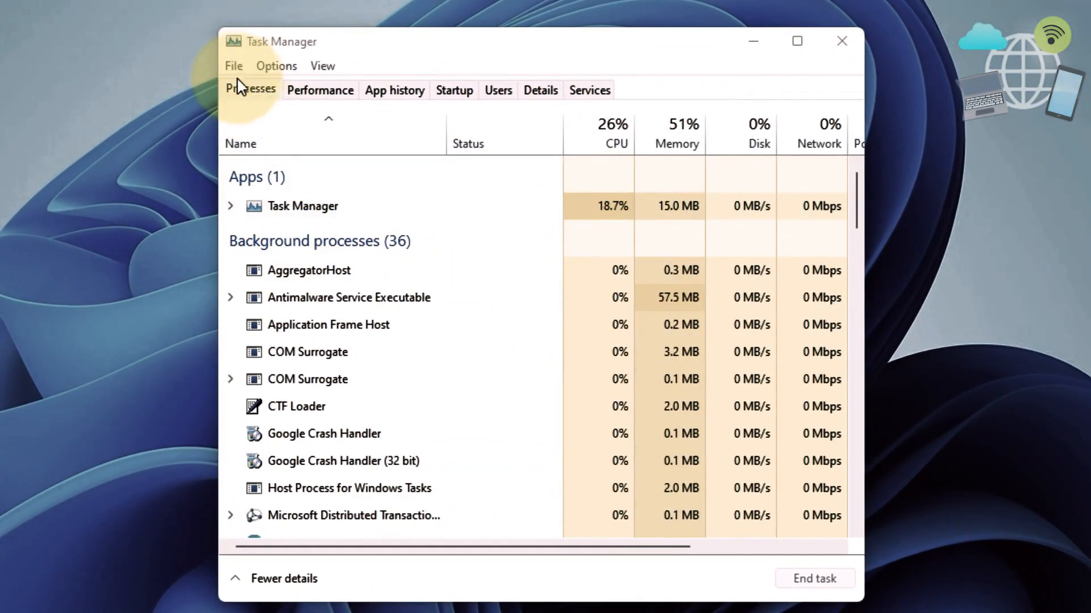
Run C:\Windows\System32\cmd.exe as a new task with administrative privileges.
left_click(234, 66)
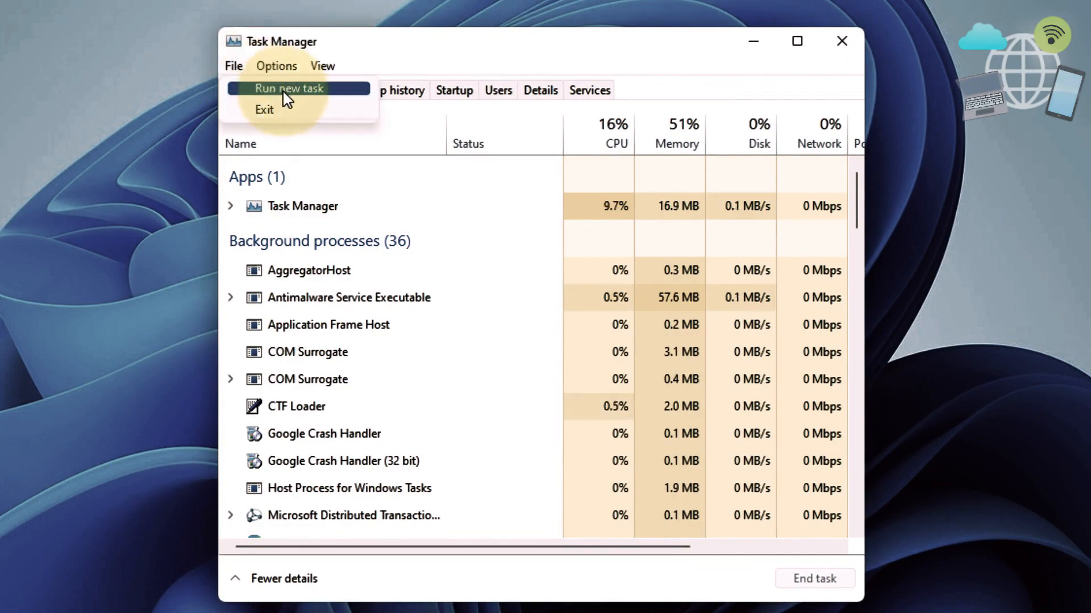
left_click(288, 89)
type("rstr")
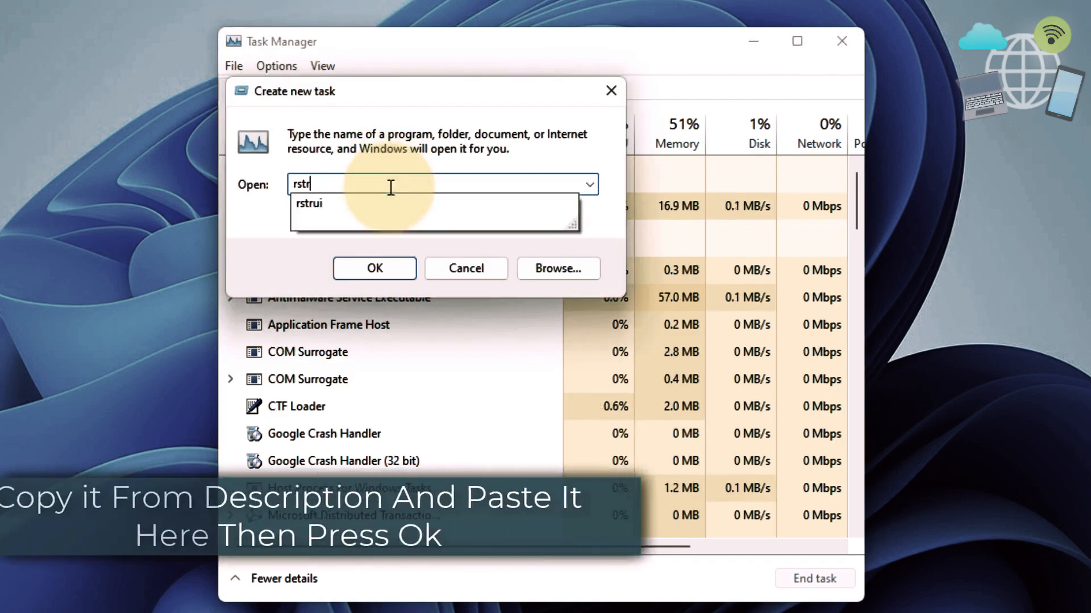
right_click(380, 181)
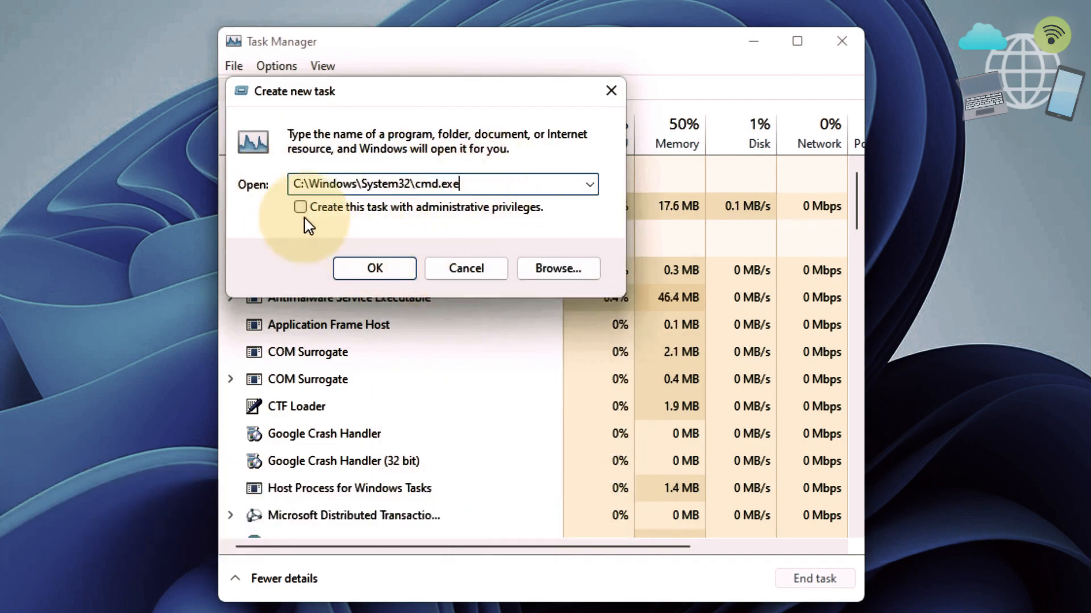
left_click(300, 207)
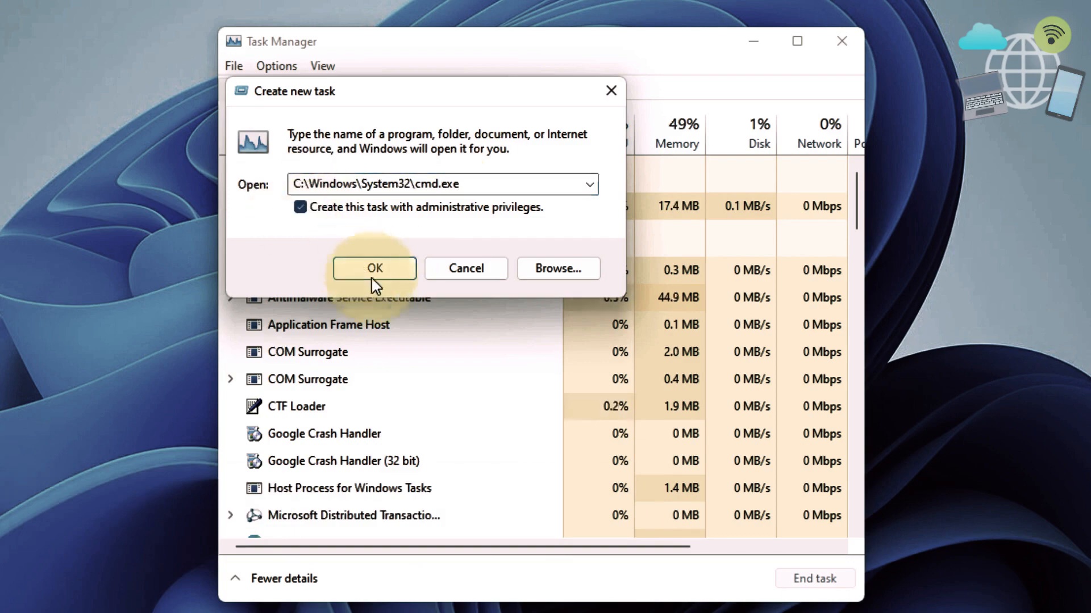
left_click(373, 268)
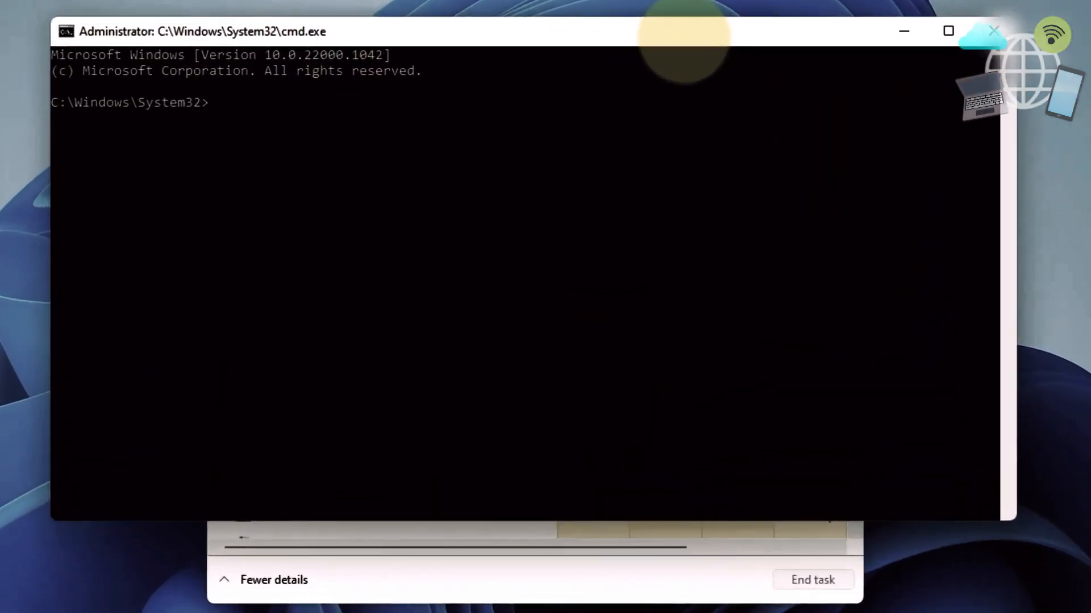
Refresh computer and user policies by running gpupdate.
type("gpu")
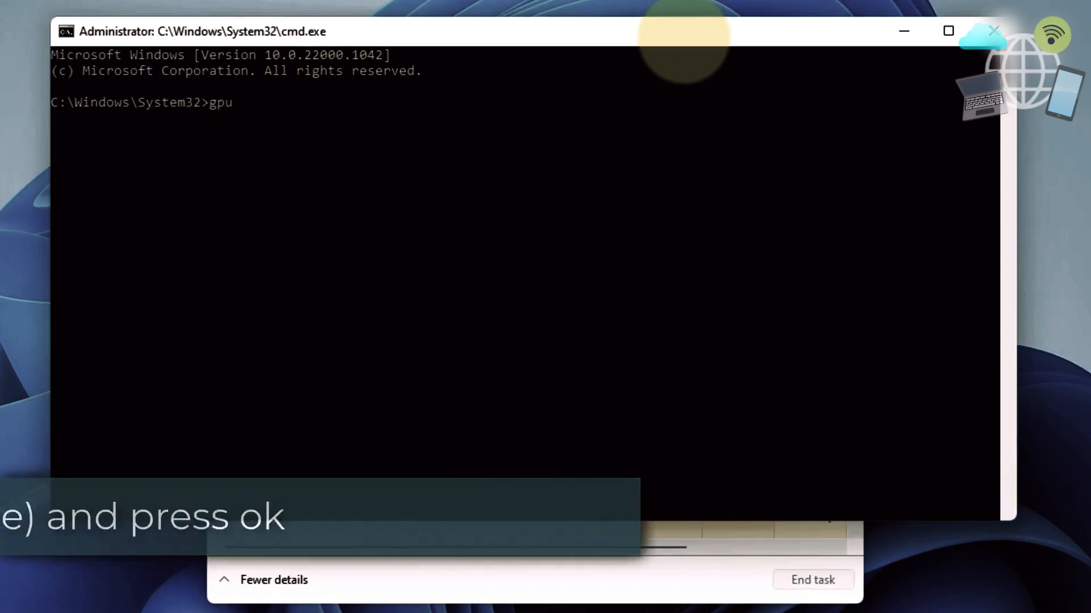
type("pdate")
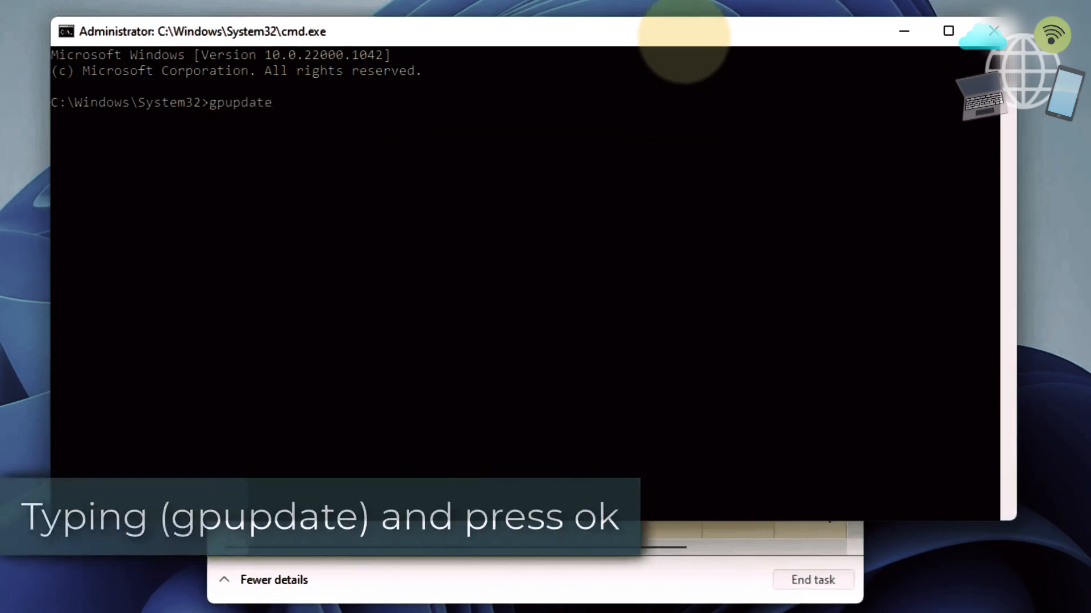
key("Return")
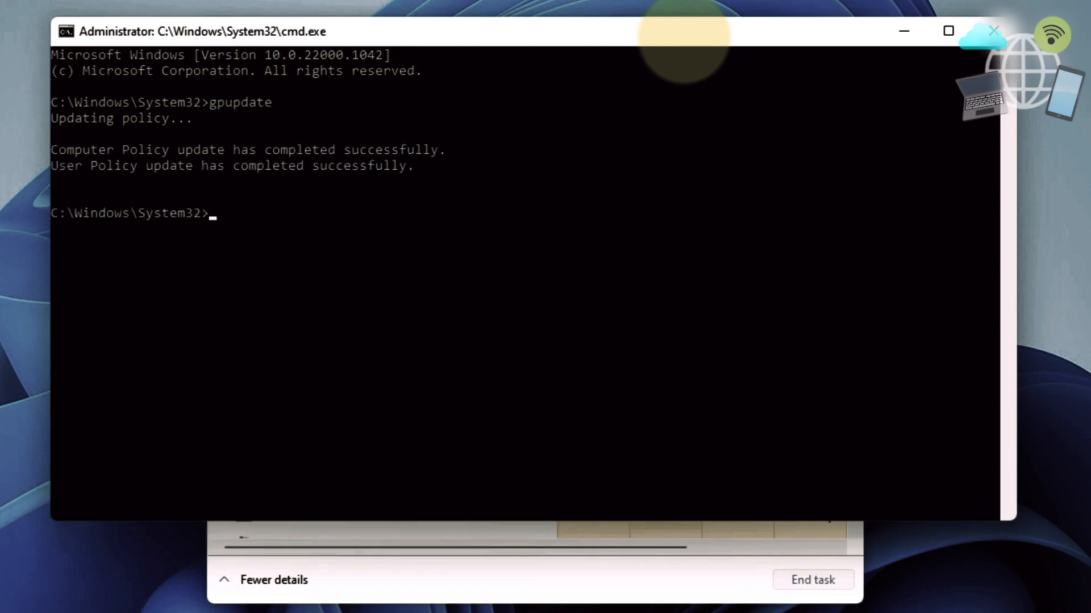
Clear the screen, run chkdsk c: on drive C, and enter exit.
type("c")
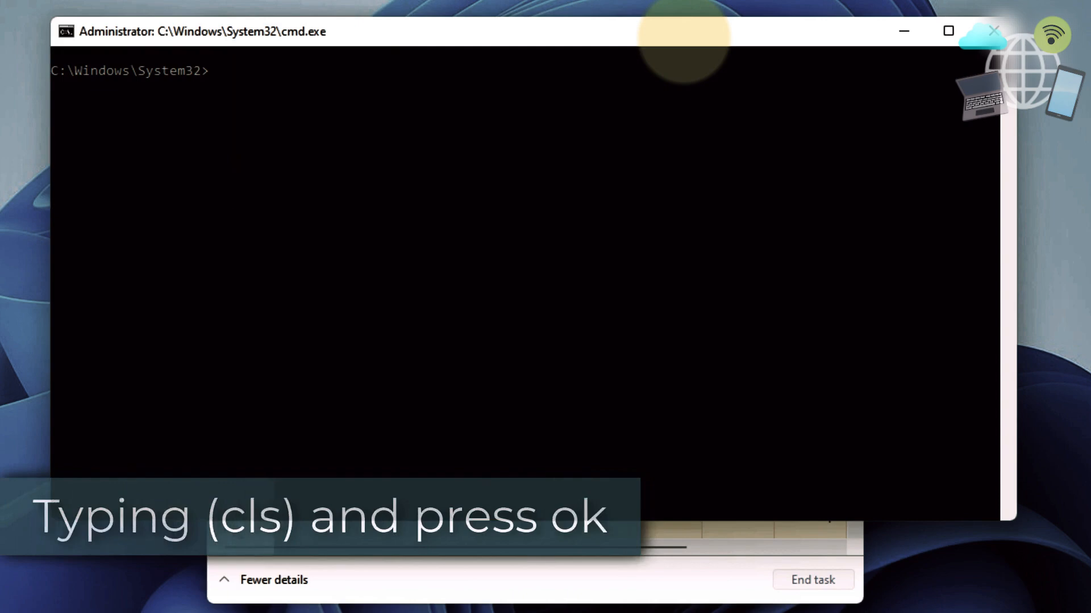
type("chk")
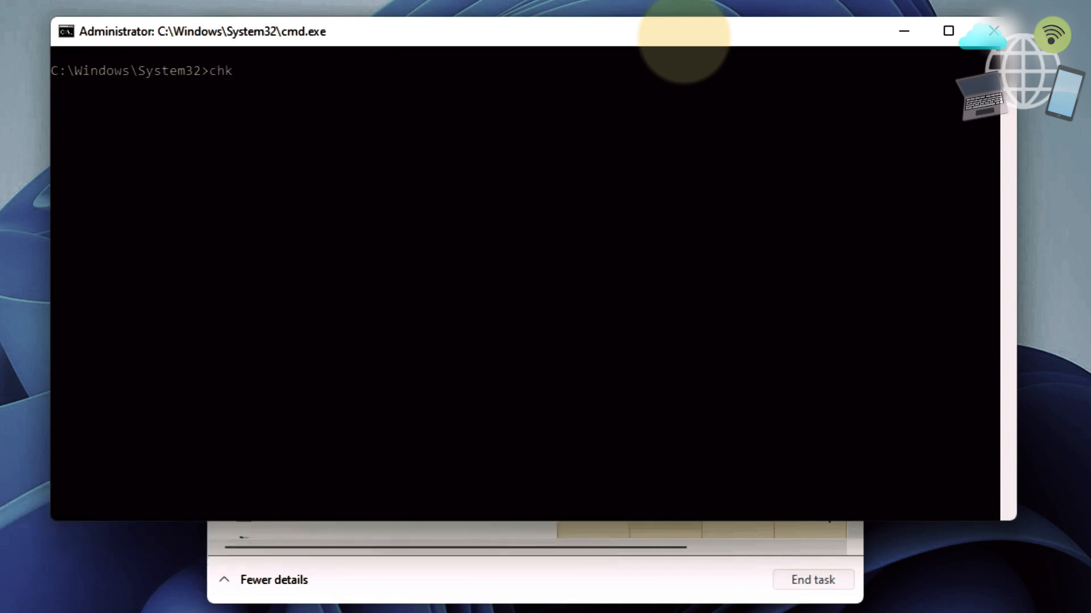
type("dsk")
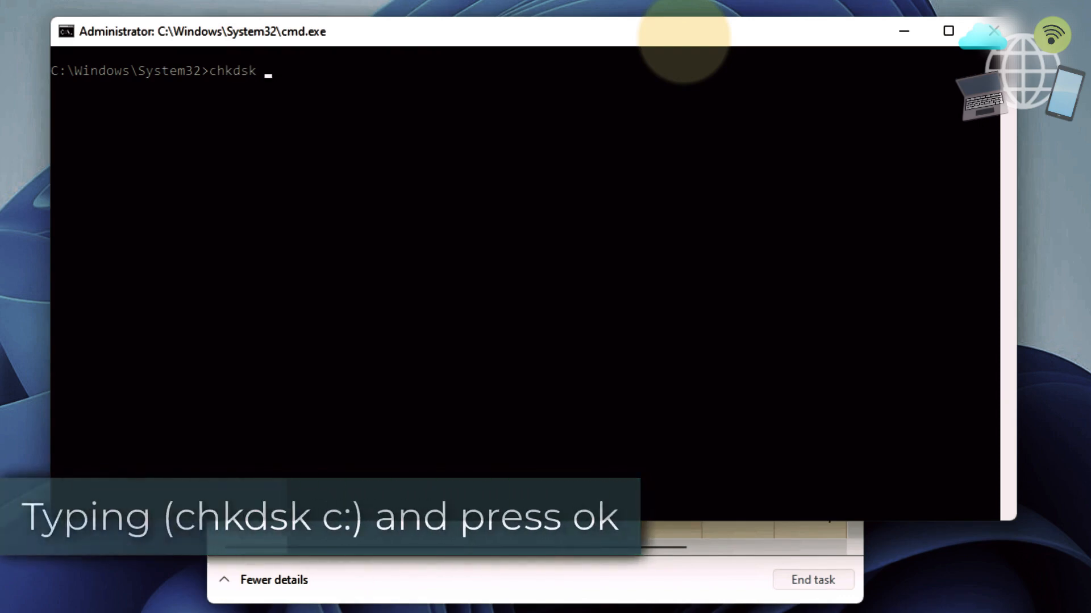
type("c:")
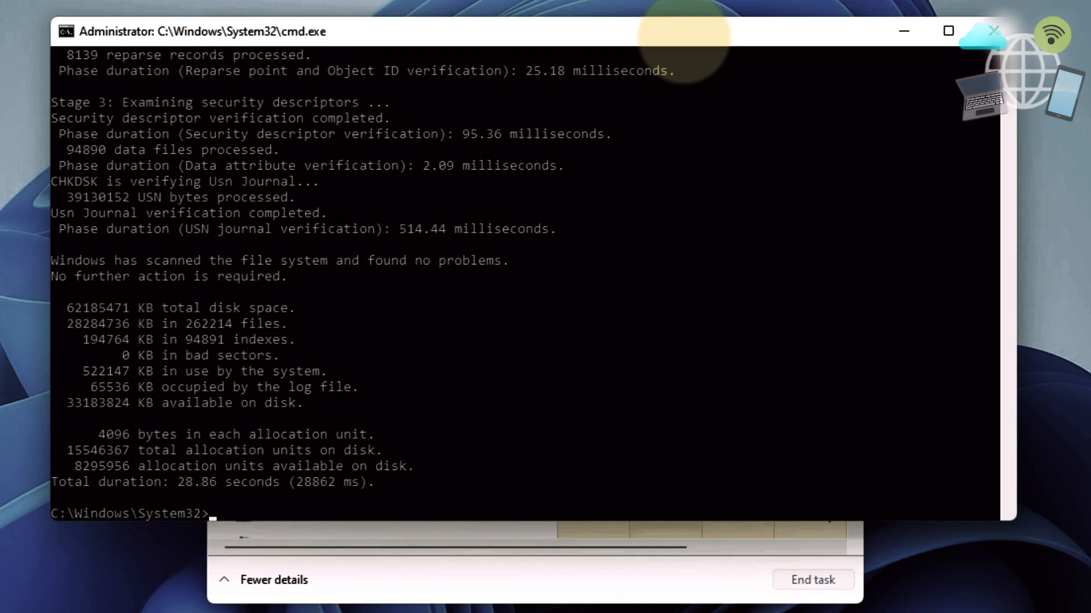
type("exit")
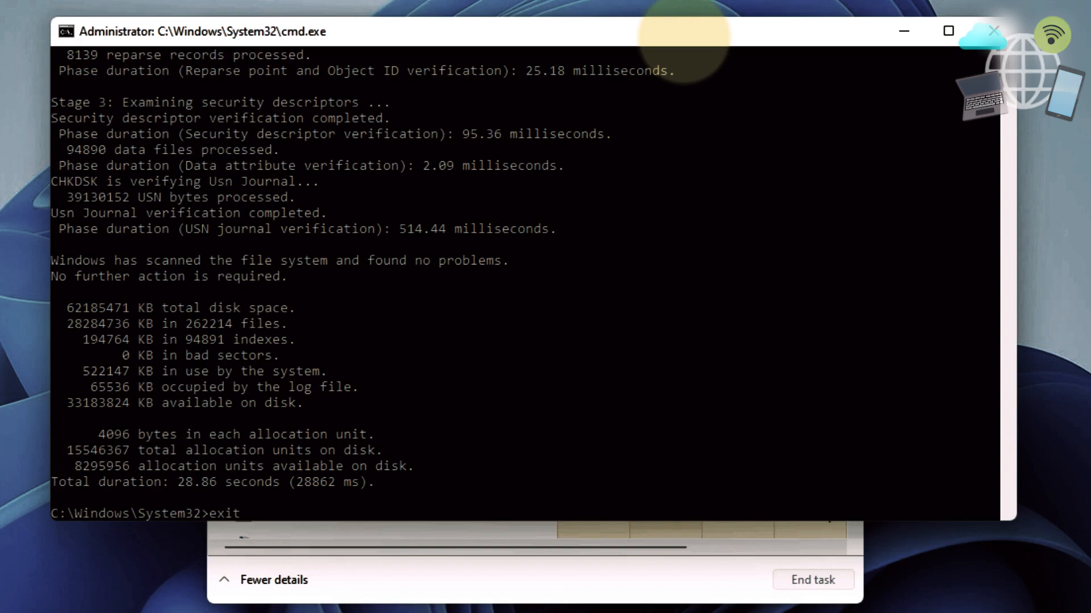